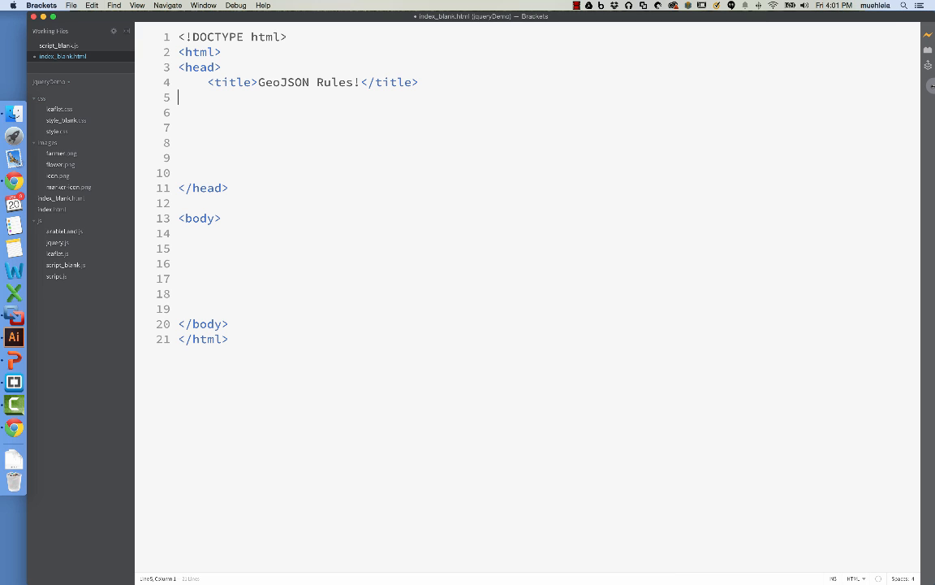
mouse_move(370, 144)
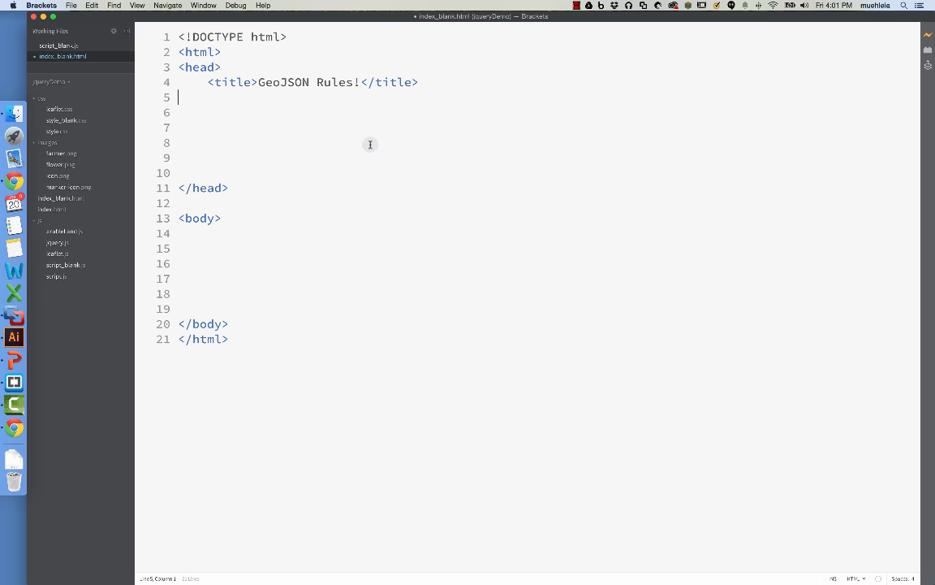
mouse_move(237, 132)
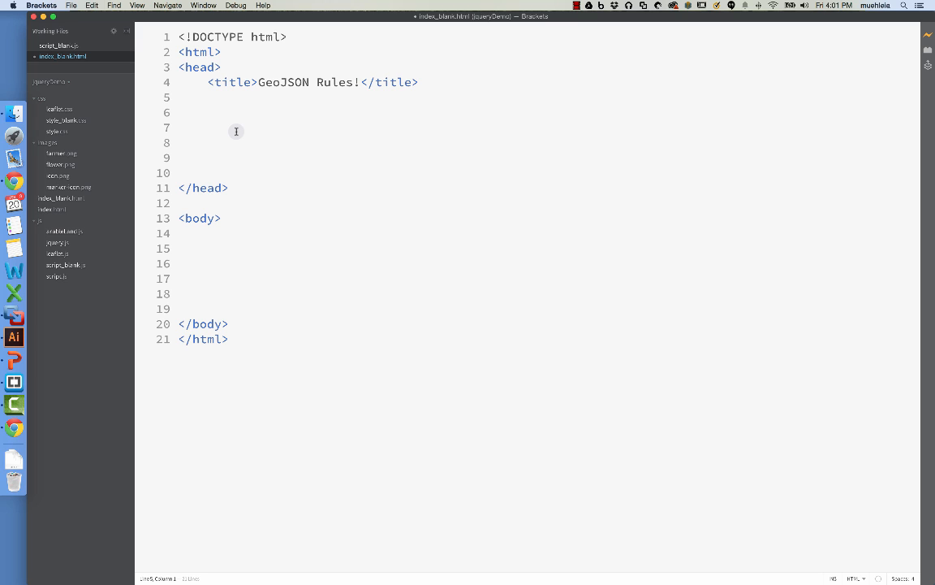
Step: Write <link href="css/leaflet.css" type="text/css" rel=stylesheet> on line 5 of the head
text(<)
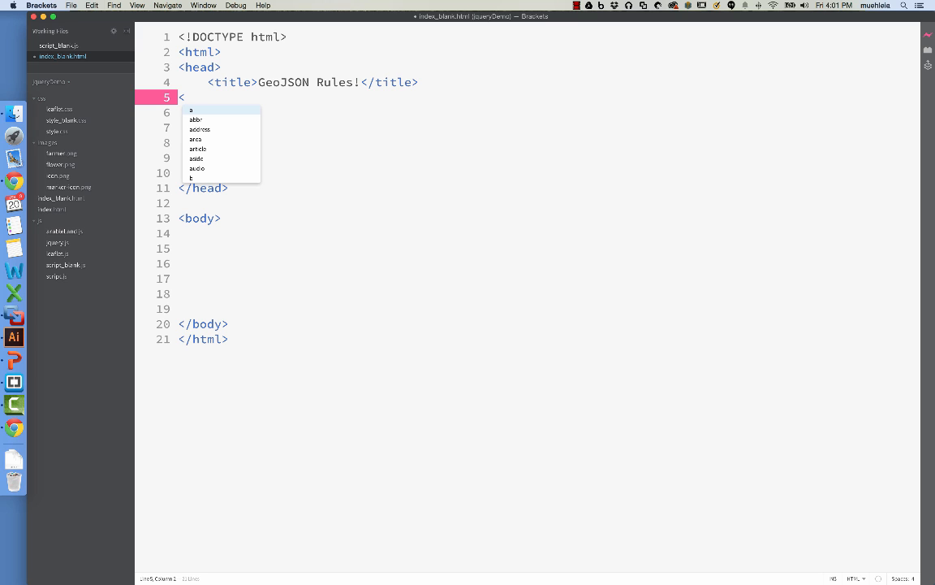
text(link)
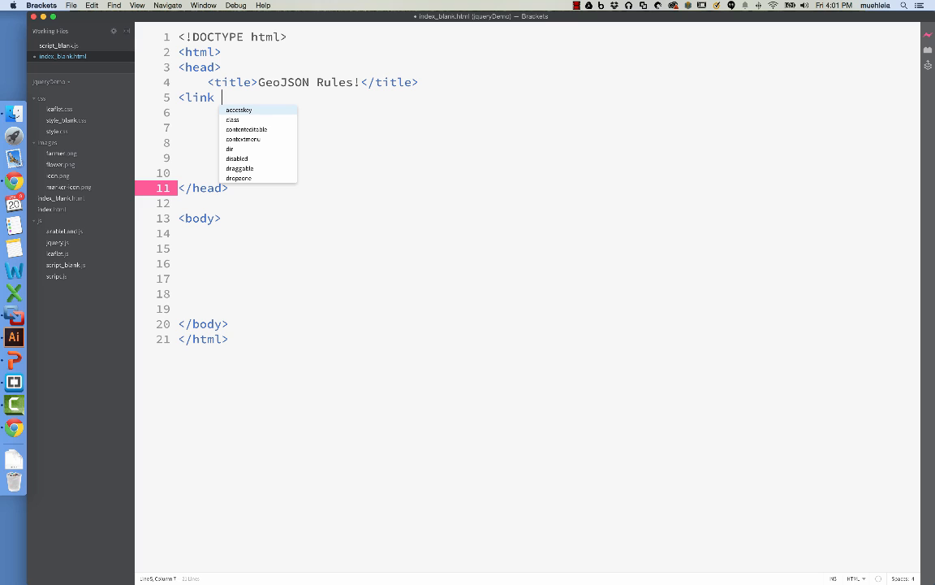
text(href="")
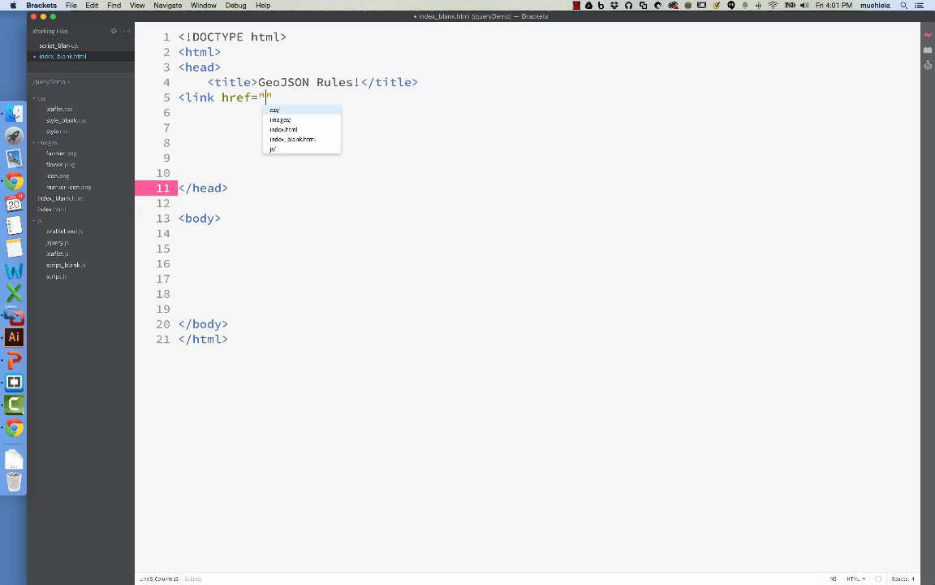
text(")
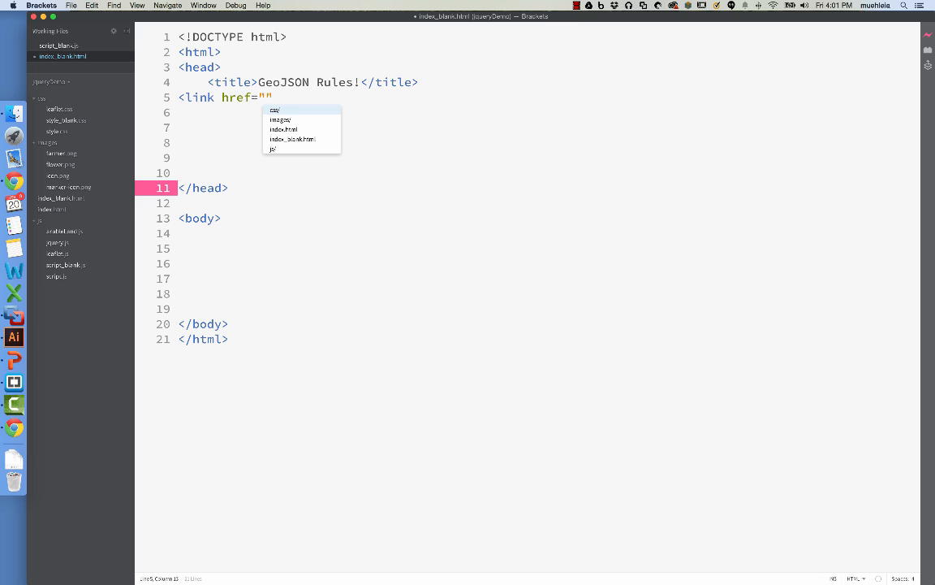
text(css/lea)
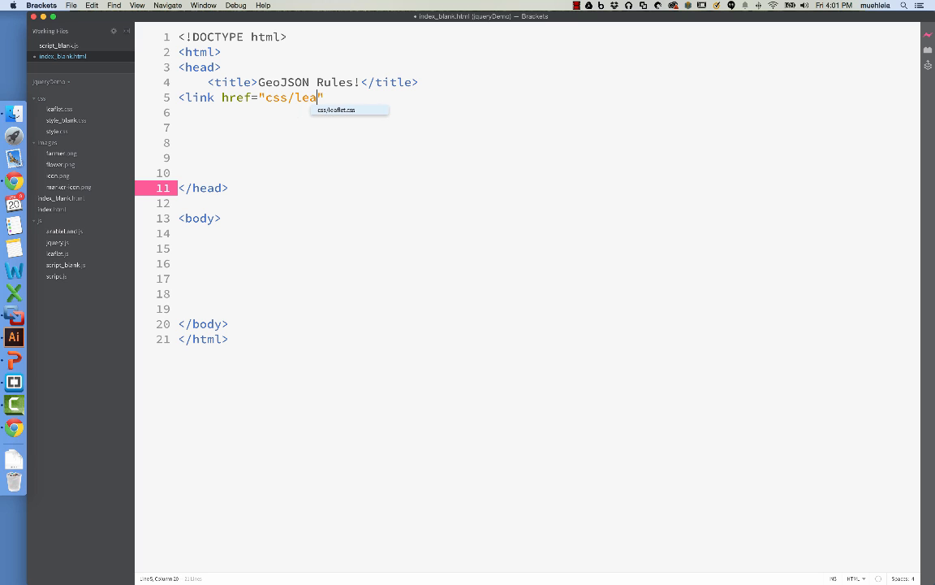
text(flet.css)
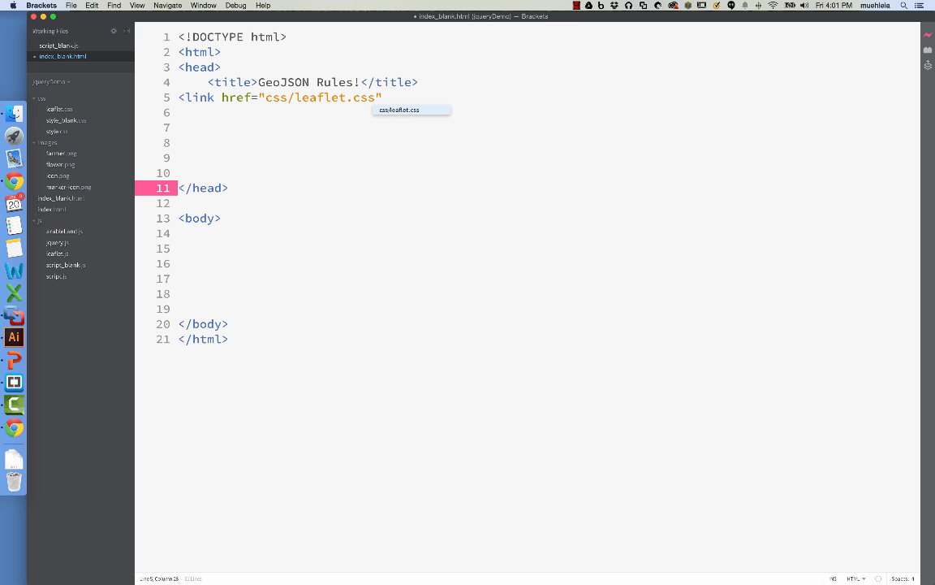
text(t)
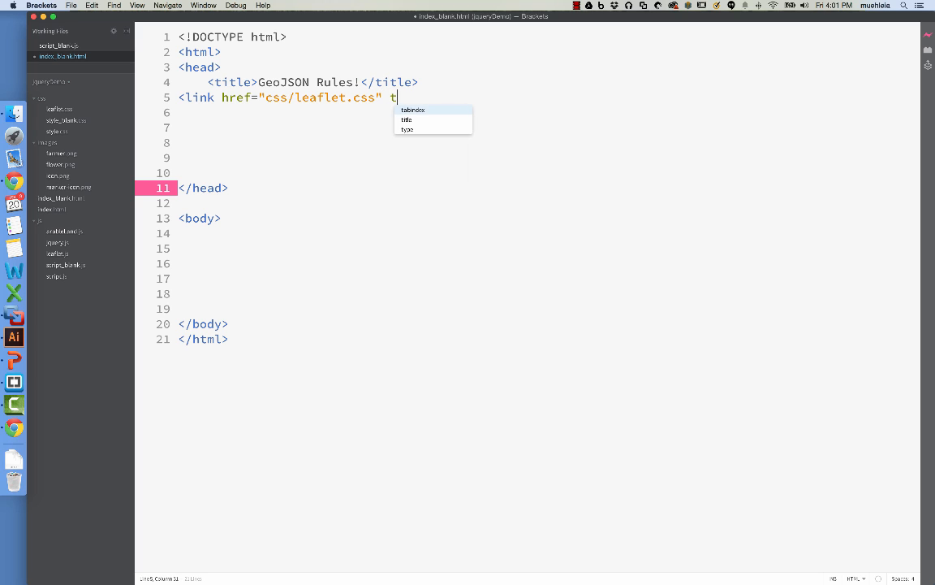
text(ype="text/css")
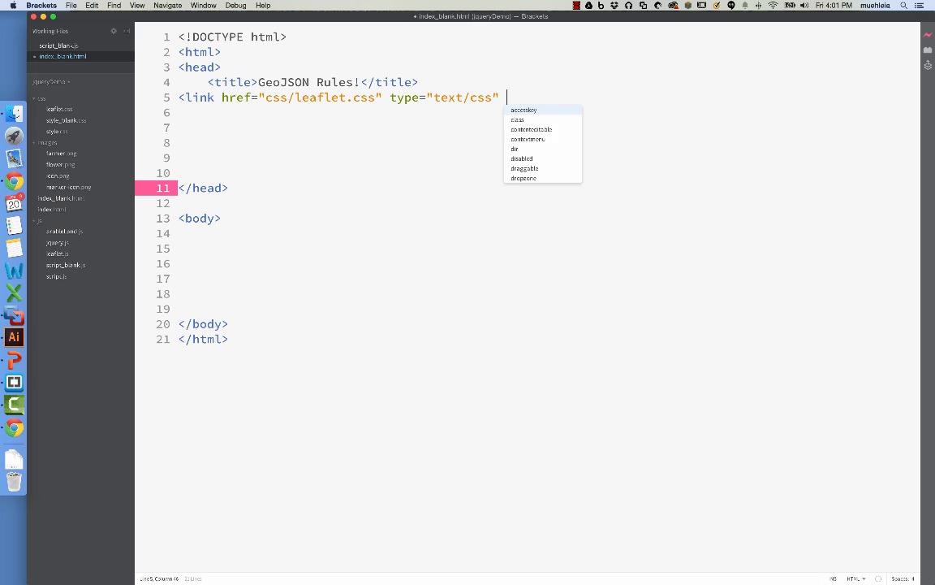
text(re)
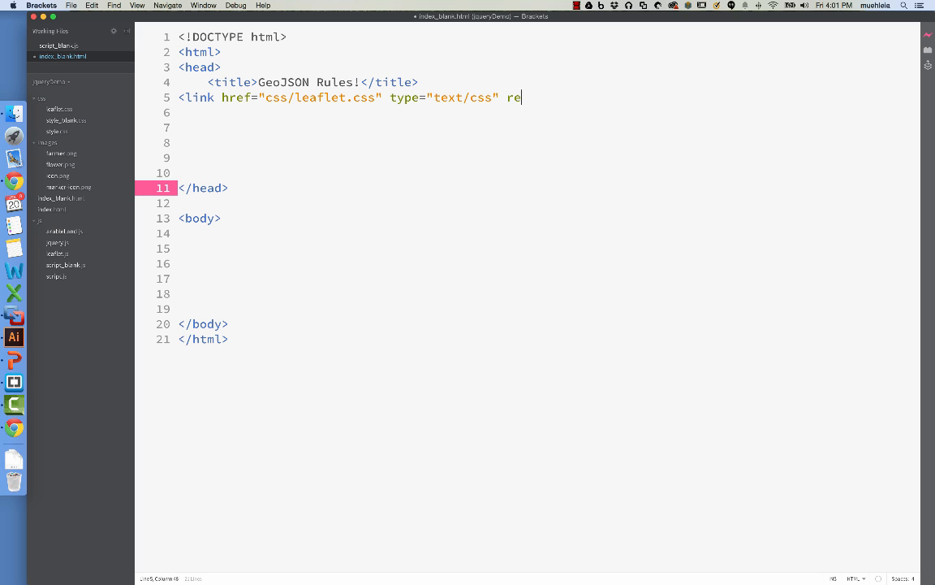
text(l=s)
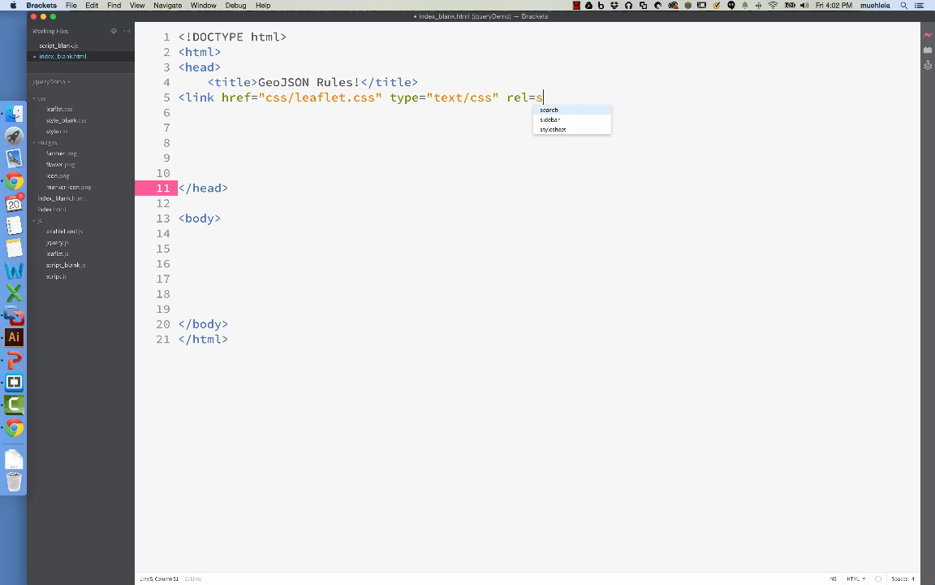
text(tylesheet?)
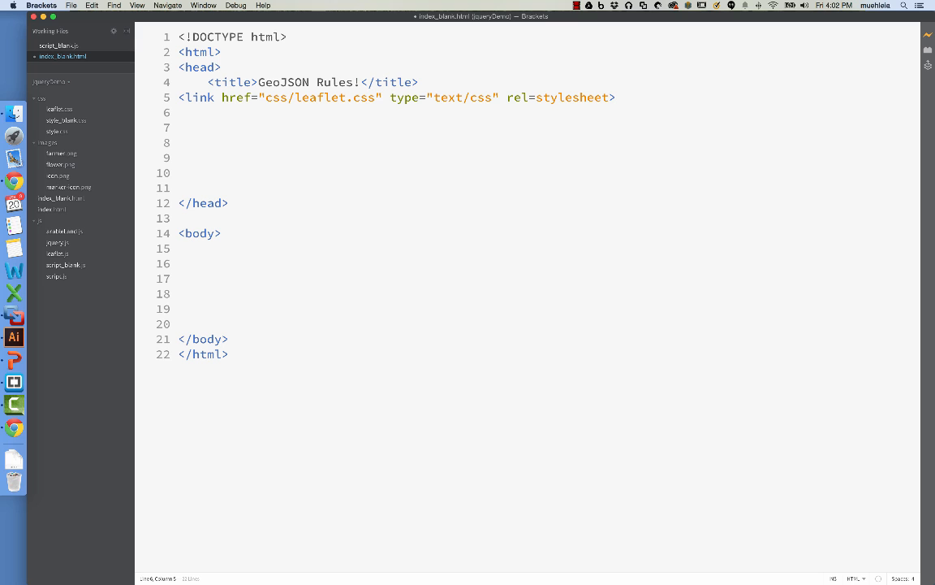
Step: Write <link href="css/style_blank.css" type="text/css" rel=stylesheet> on line 6 of the head
text(<link)
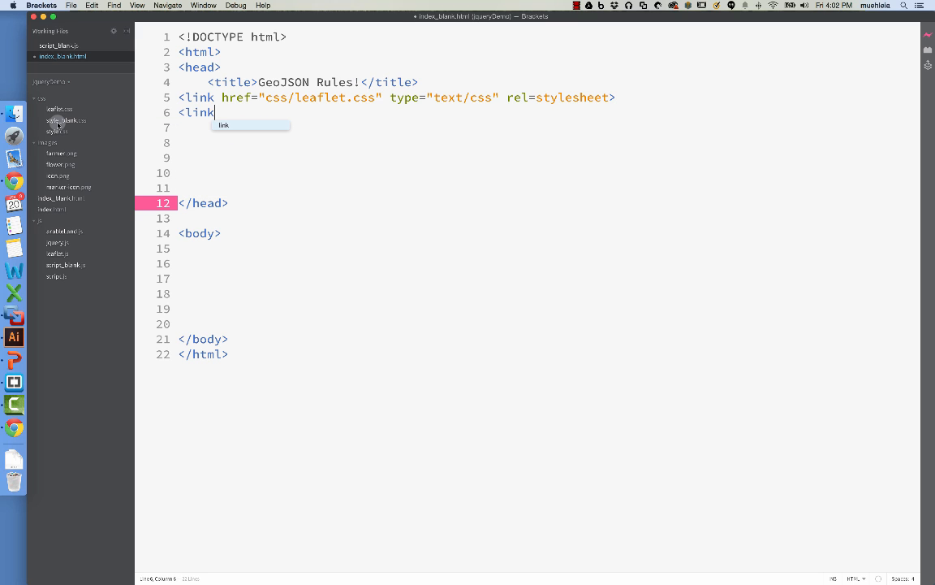
mouse_move(58, 123)
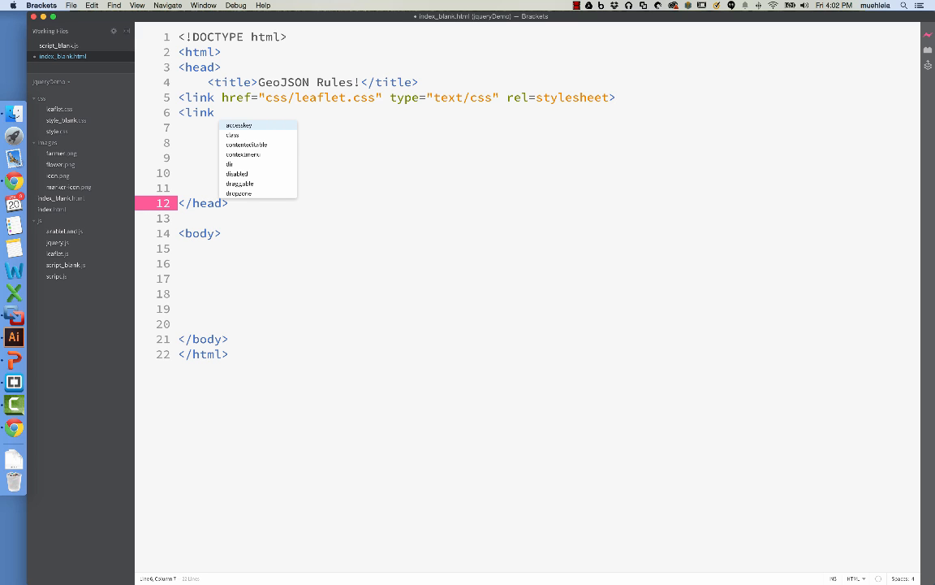
text(href+')
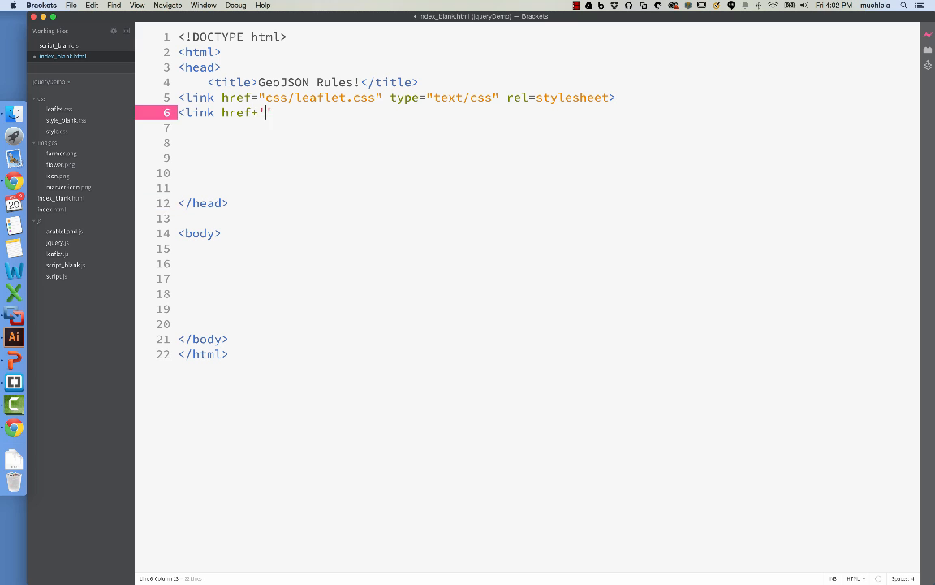
text(=")
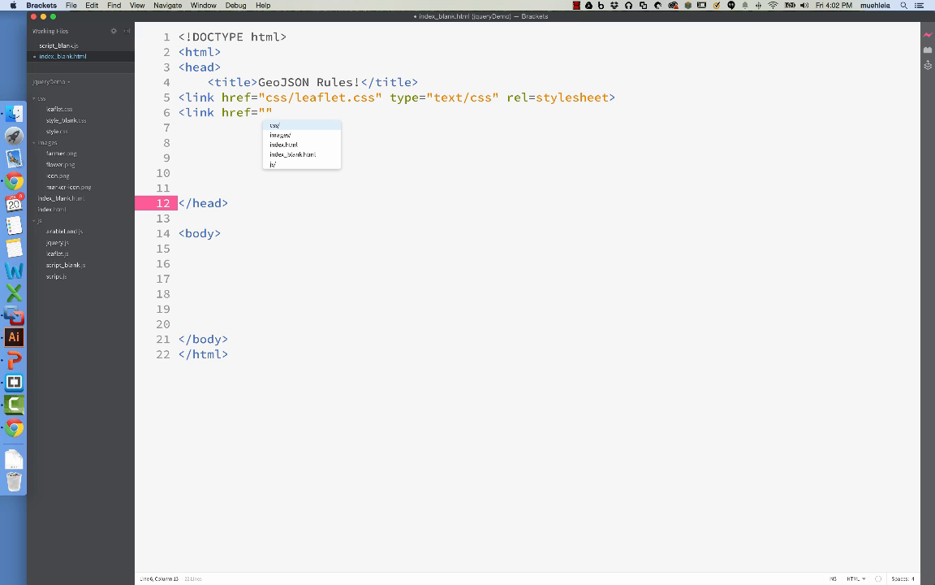
text(css/)
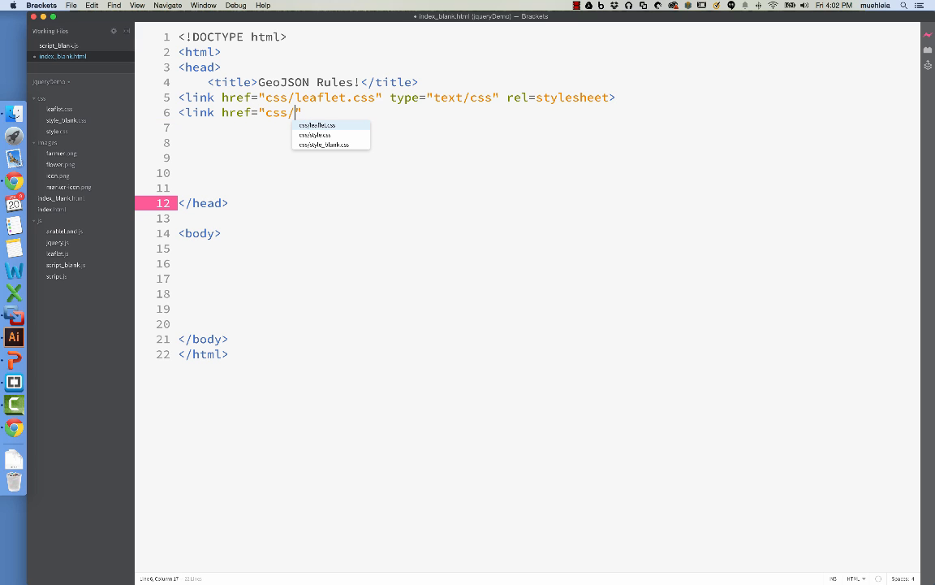
text(style_blank.css)
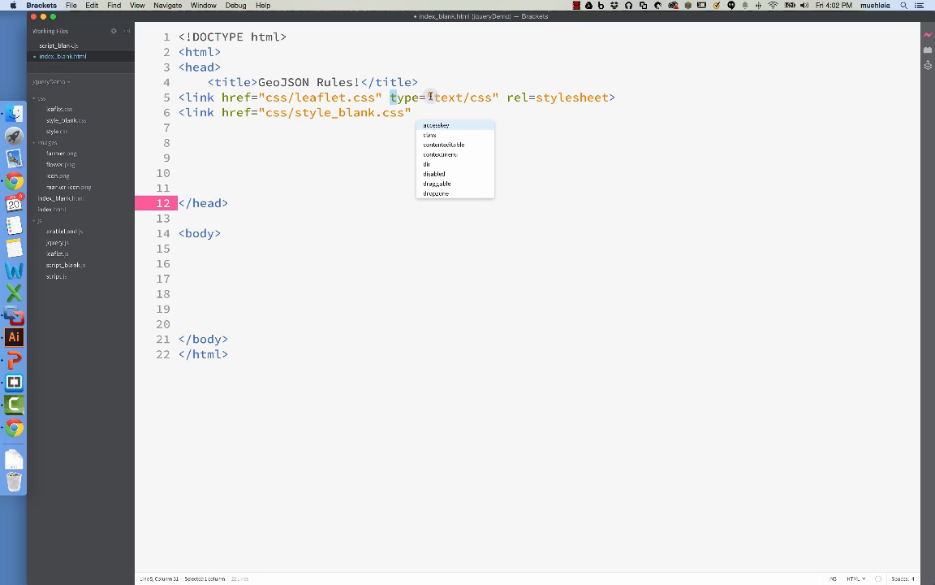
click(419, 112)
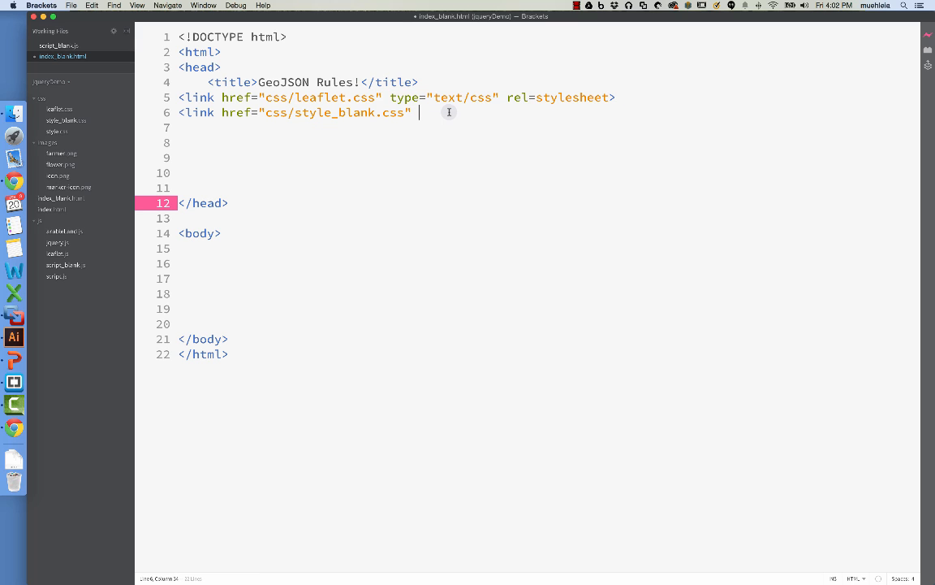
text(type="text/css" rel=stylesheet>)
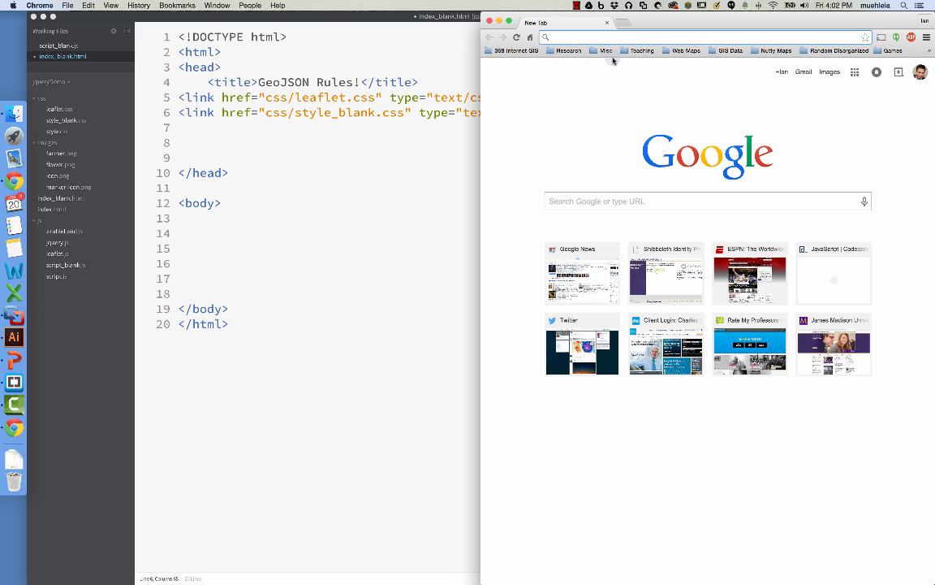
Step: Search 'google web fonts' in Chrome, enter Google Fonts and scroll the catalog toward PT Sans
text(google web fonts)
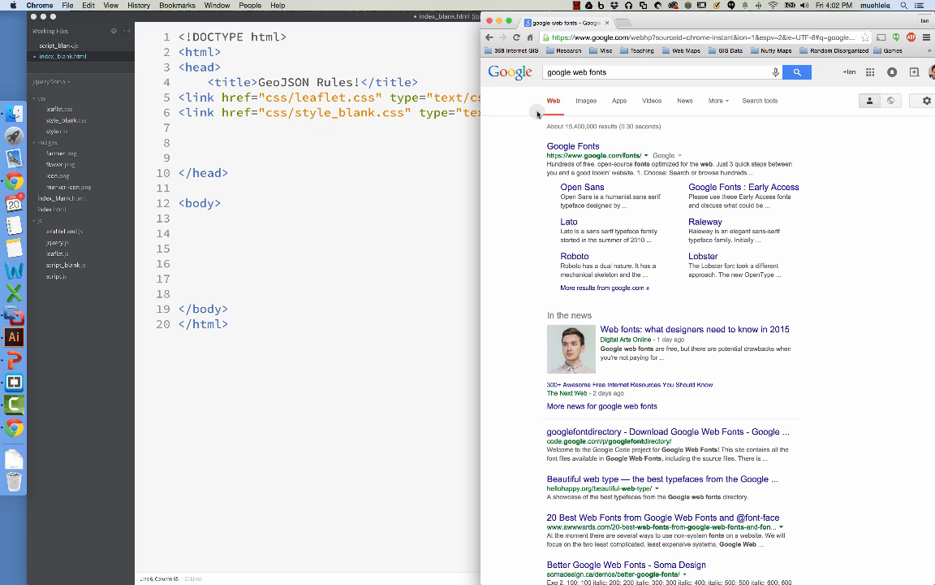
click(572, 146)
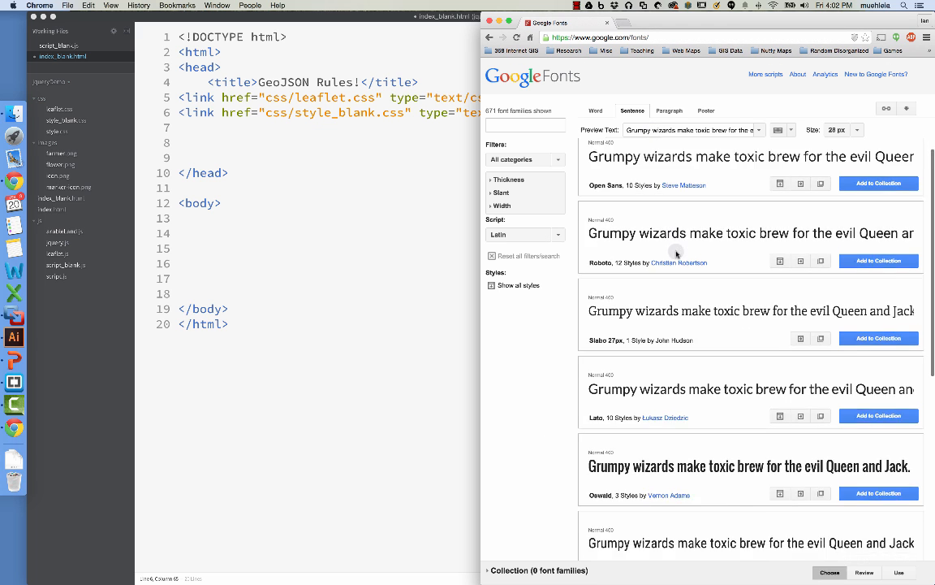
scroll(down, 3)
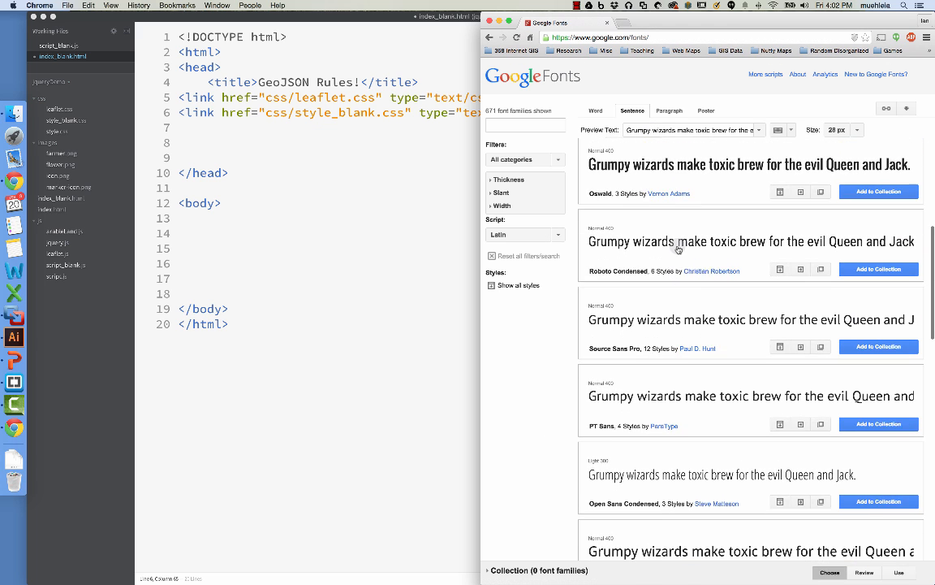
scroll(down, 3)
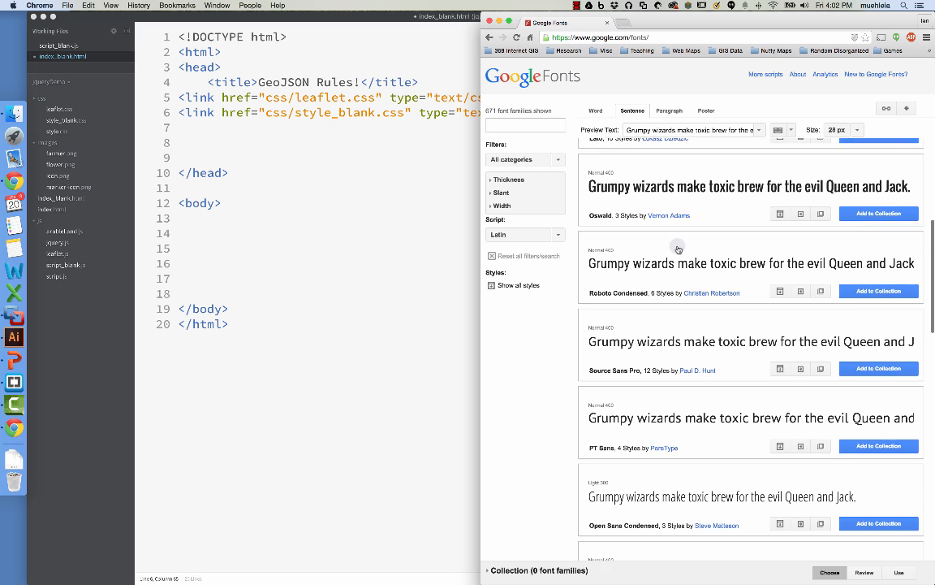
scroll(down, 3)
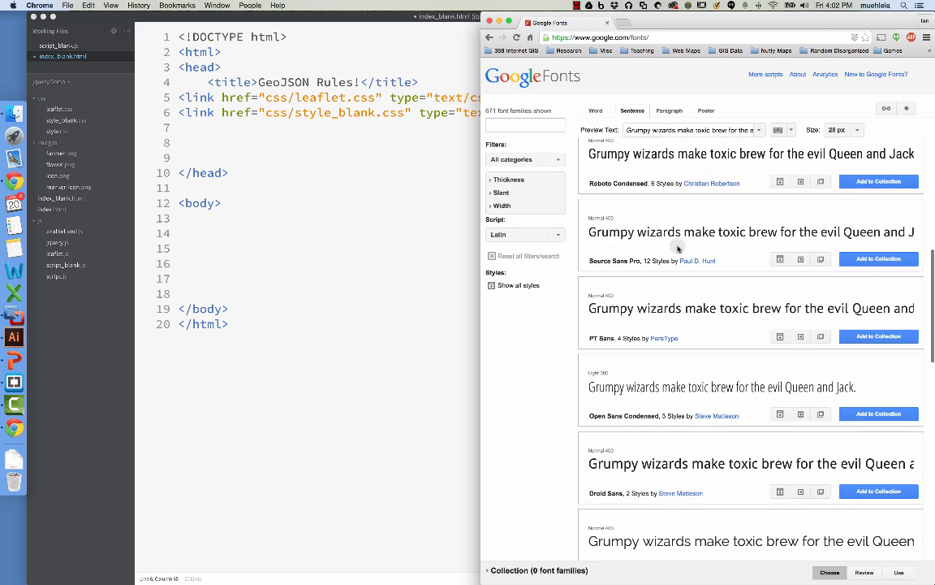
scroll(down, 3)
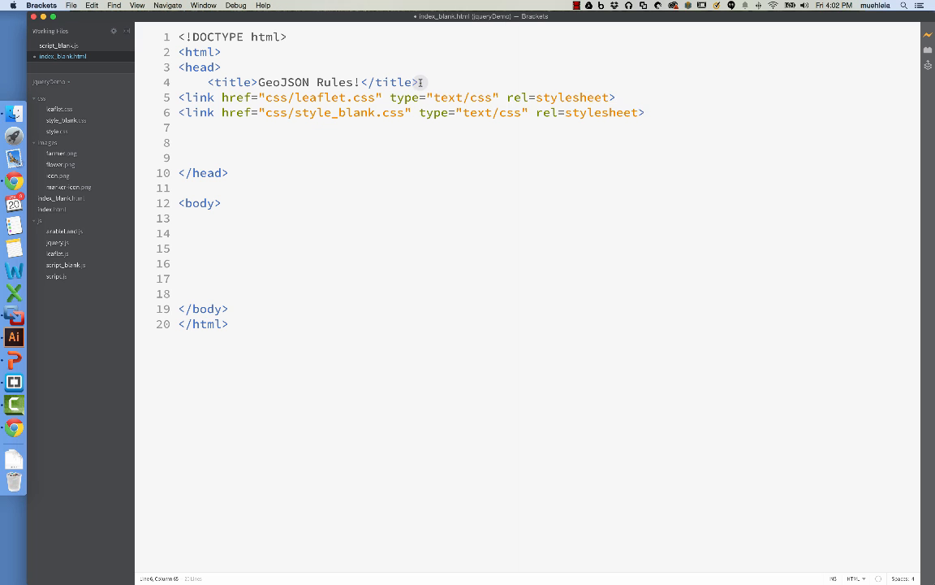
mouse_move(695, 188)
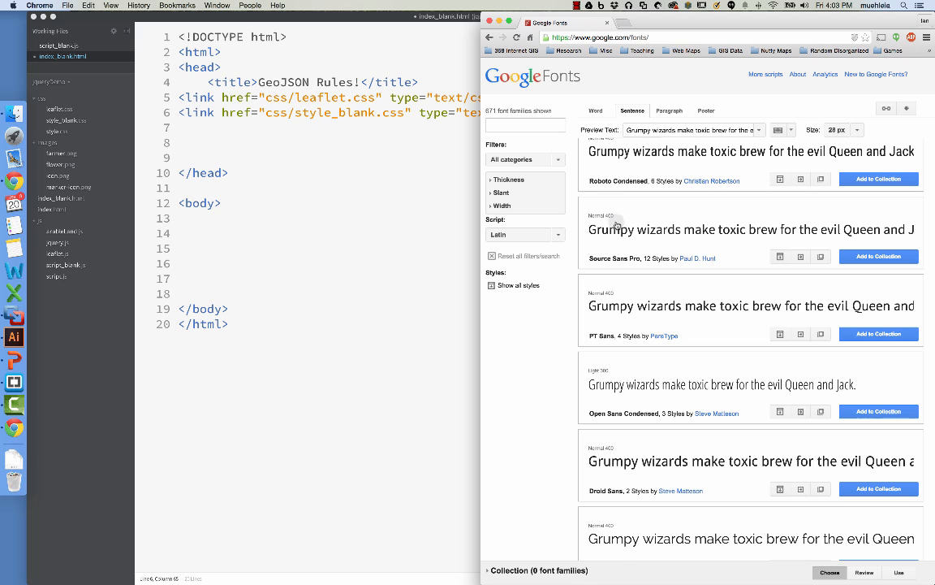
mouse_move(792, 324)
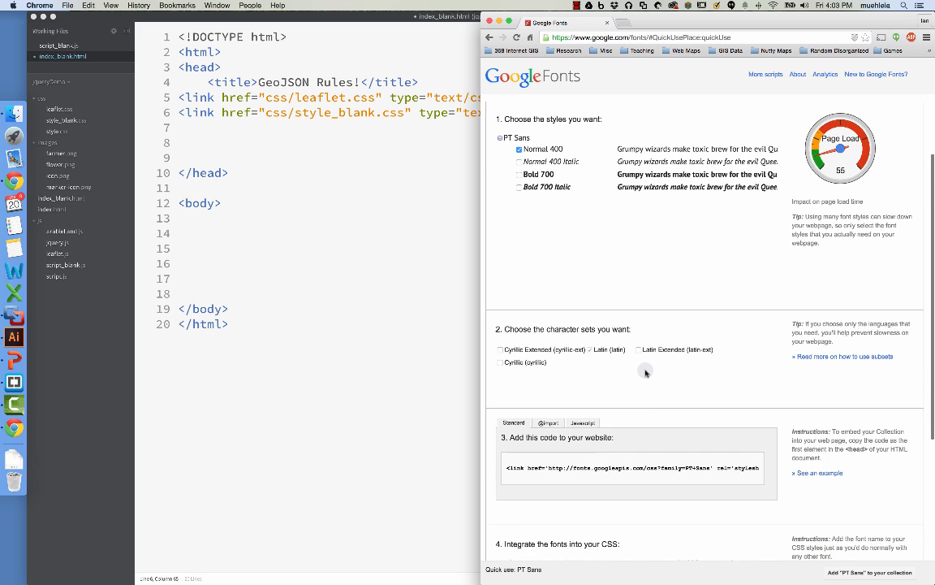
Step: Select only Bold 700 for PT Sans and highlight its generated stylesheet link code
scroll(down, 3)
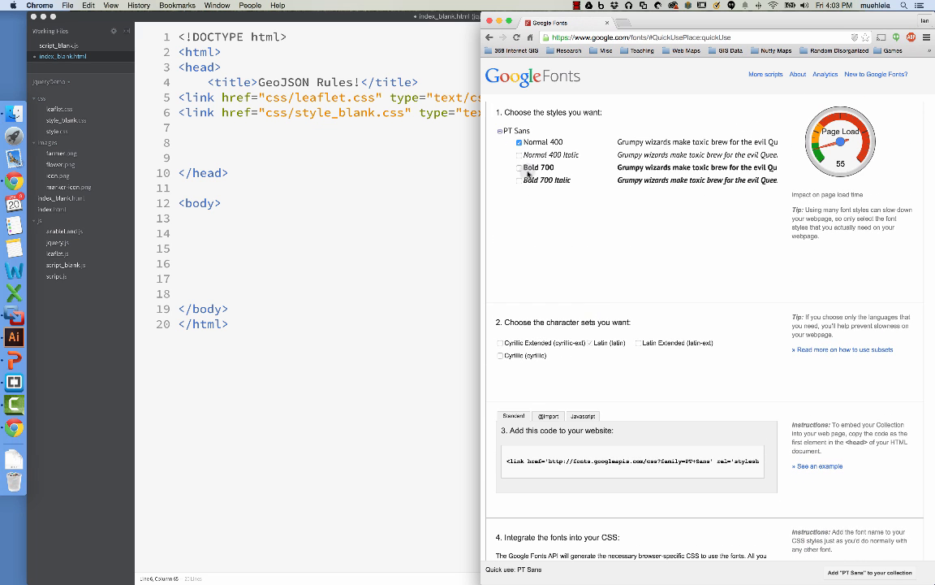
click(519, 168)
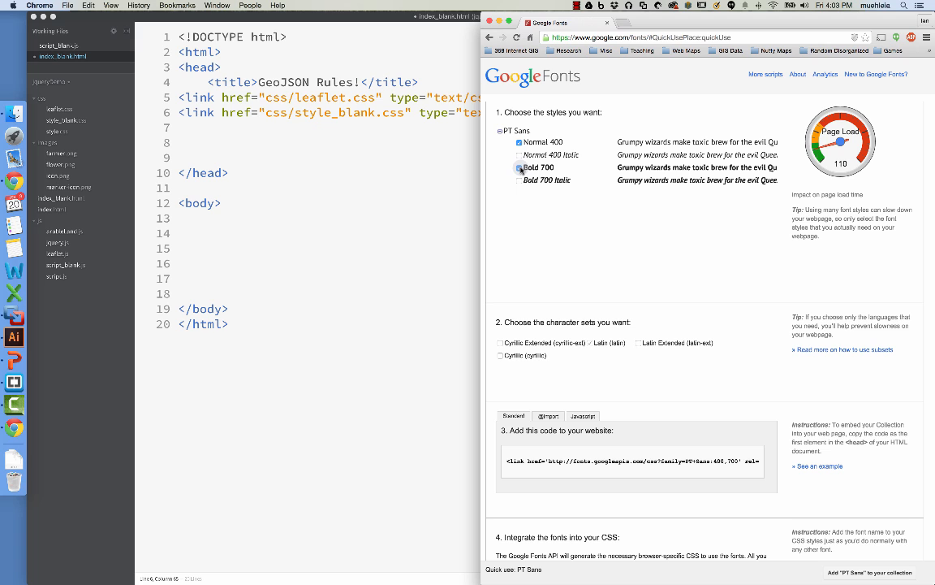
click(519, 166)
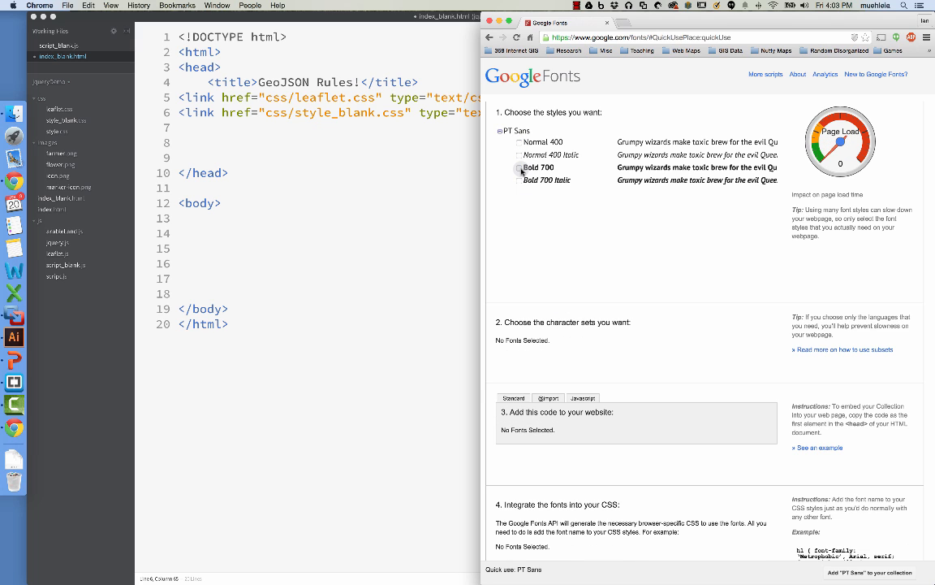
click(520, 167)
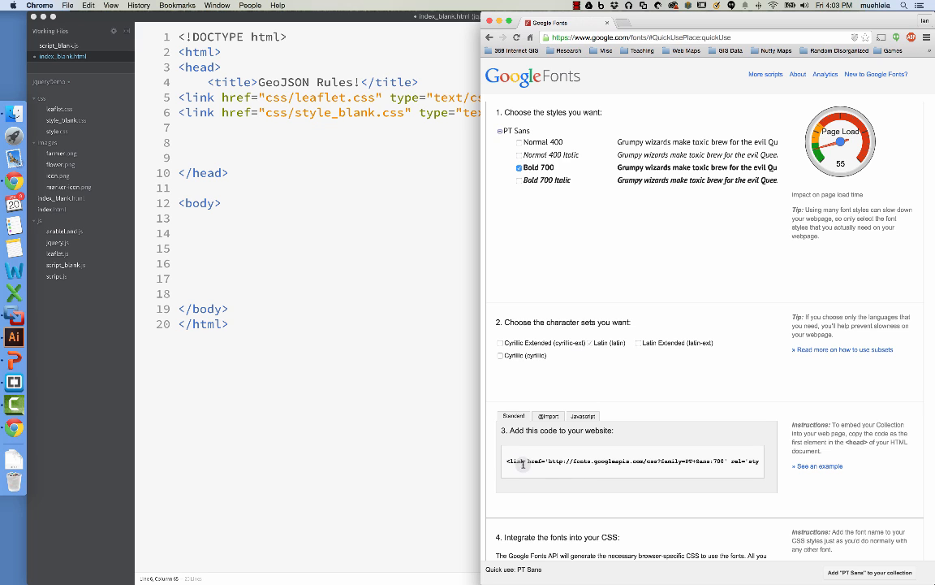
triple_click(633, 461)
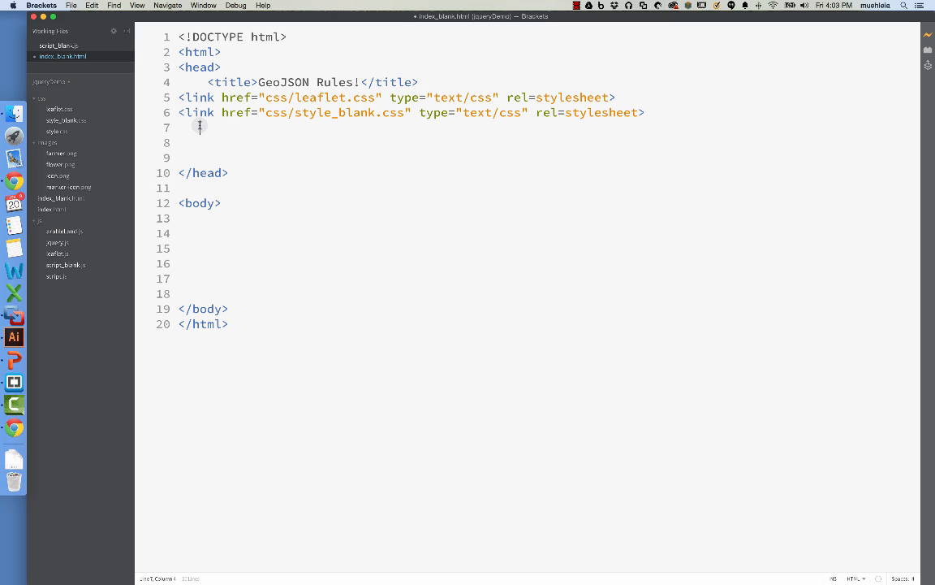
Step: Paste the Google Fonts PT Sans:700 <link> tag on line 7 of index_blank.html
text(<link href='http://fonts.googleapis.com/css?family=PT+Sans:700' rel='stylesheet' type='text/css'>)
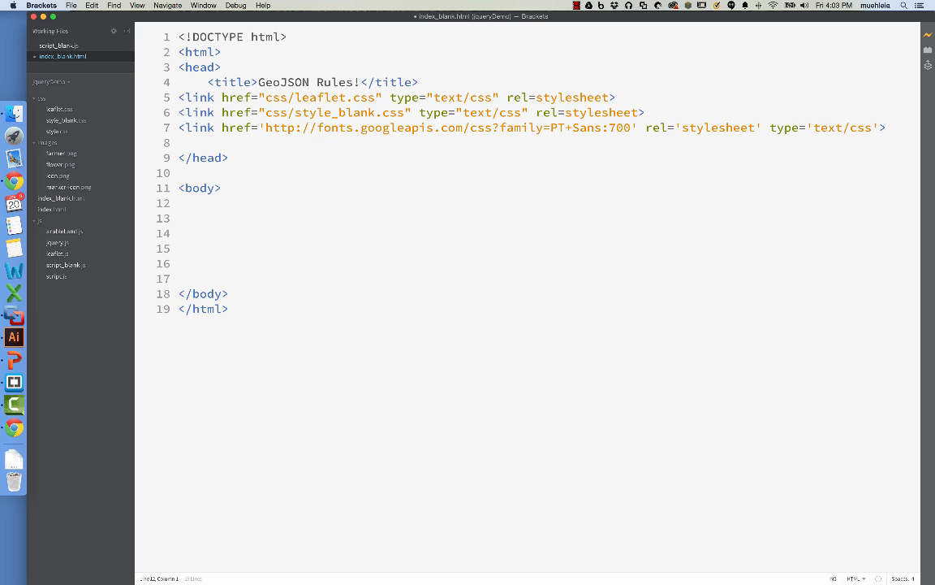
Step: Write <div id="map"></div> in the body and move into the blank lines below it
text(<d)
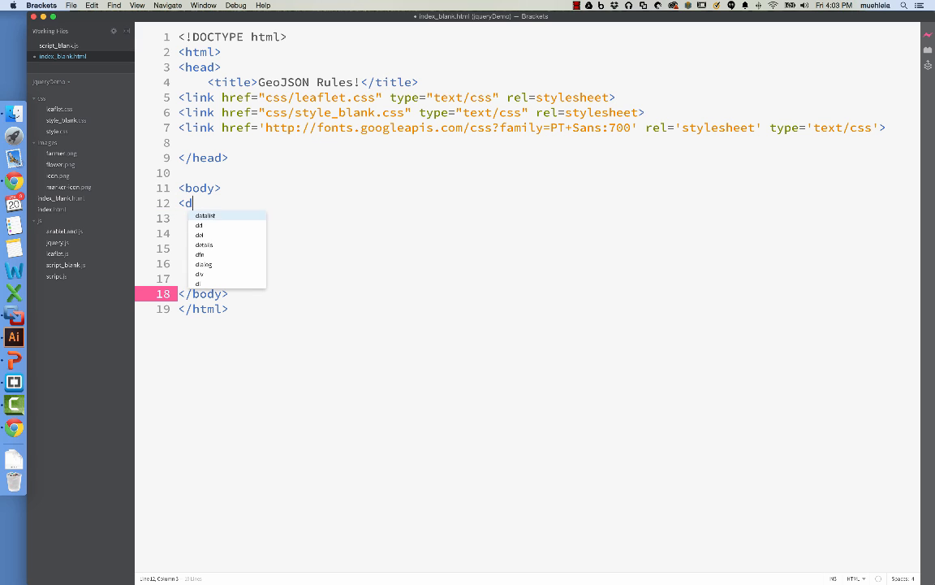
text(iv id="map"></div>)
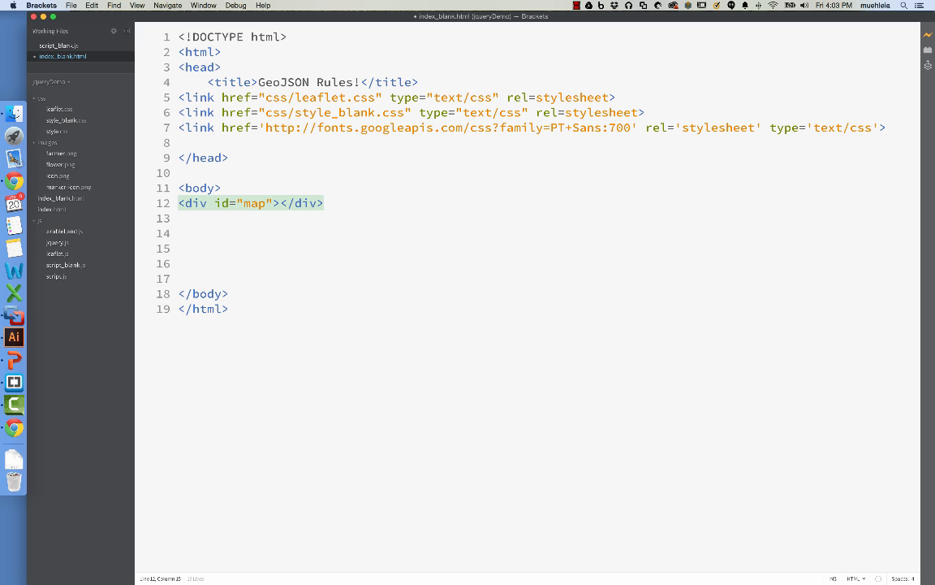
click(348, 203)
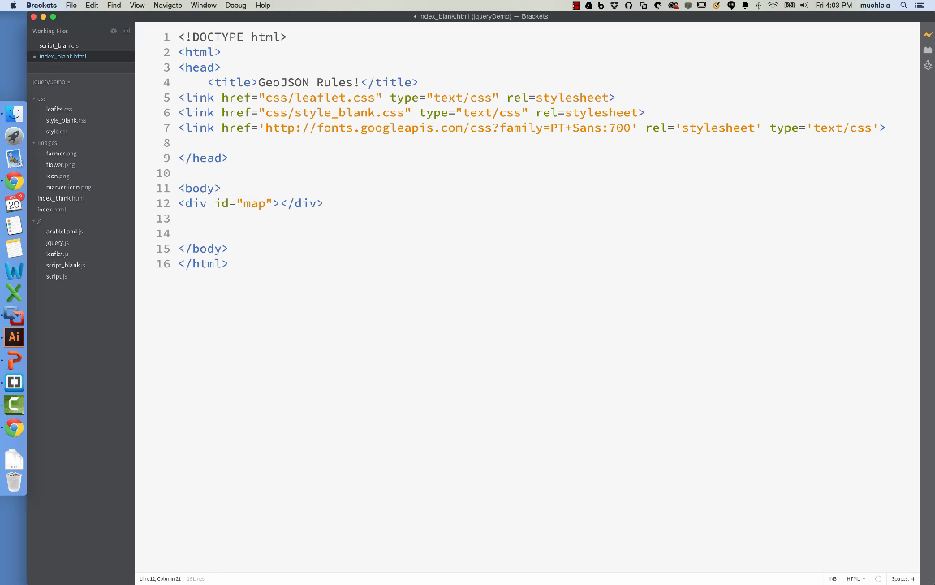
click(179, 233)
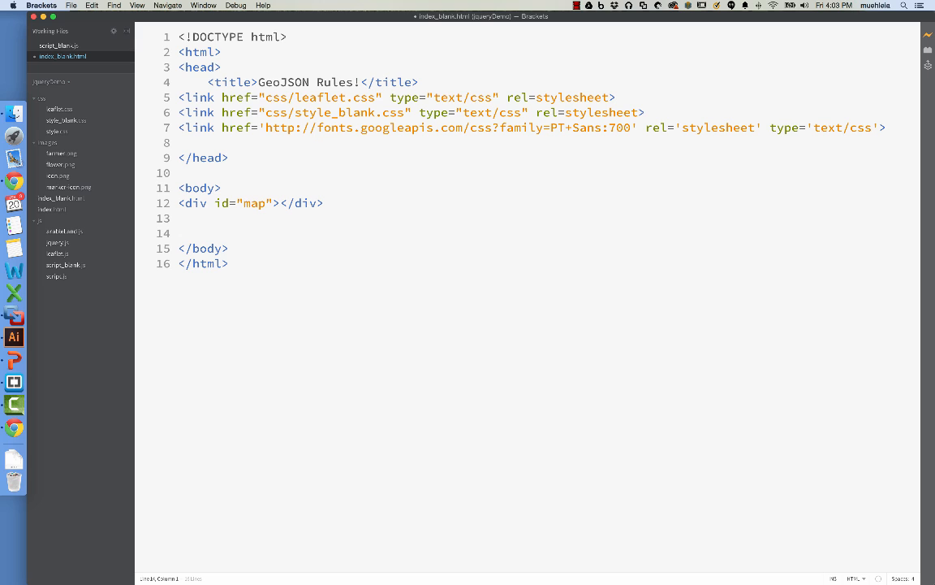
Step: Add script tags for js/jquery.js and js/leaflet.js before </body>
text(<)
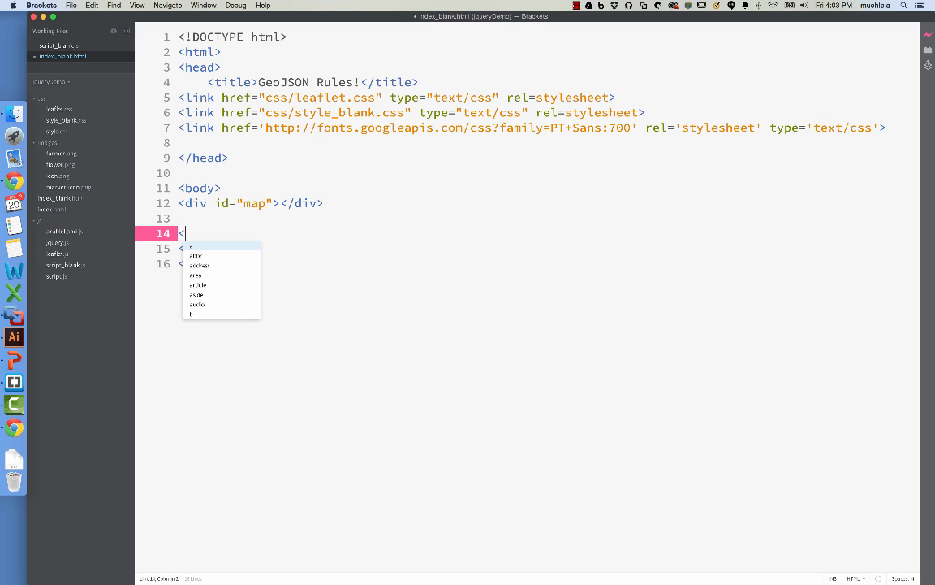
text(script)
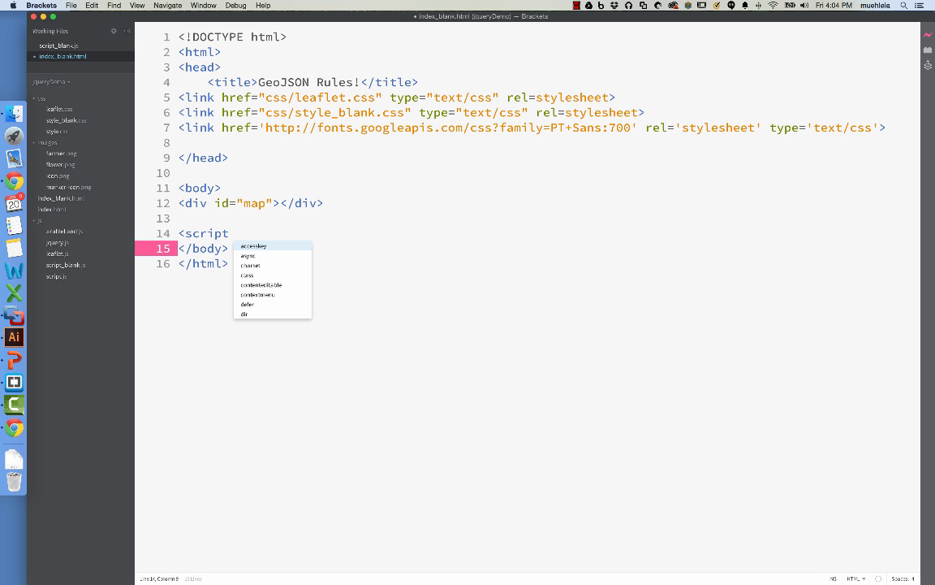
text(src="js)
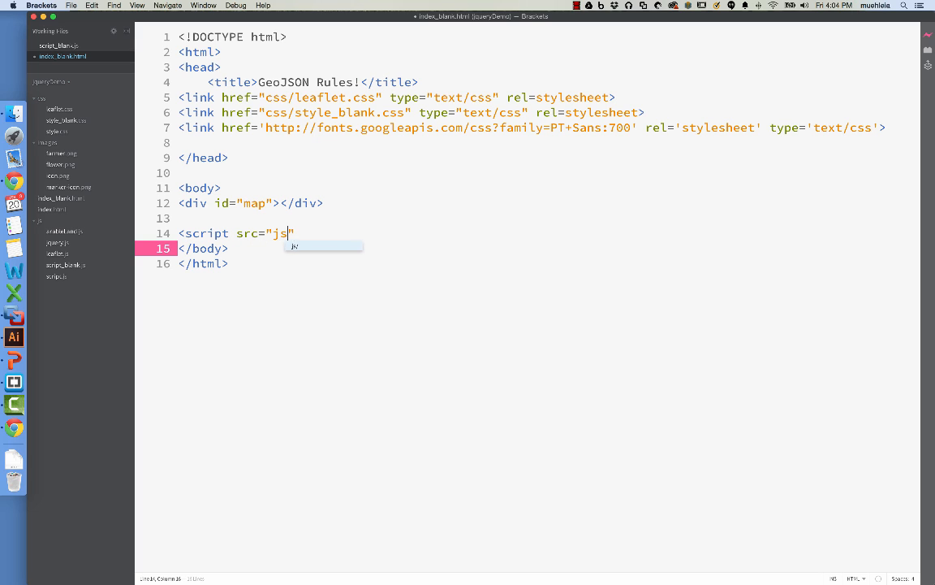
text(/jquery.js)
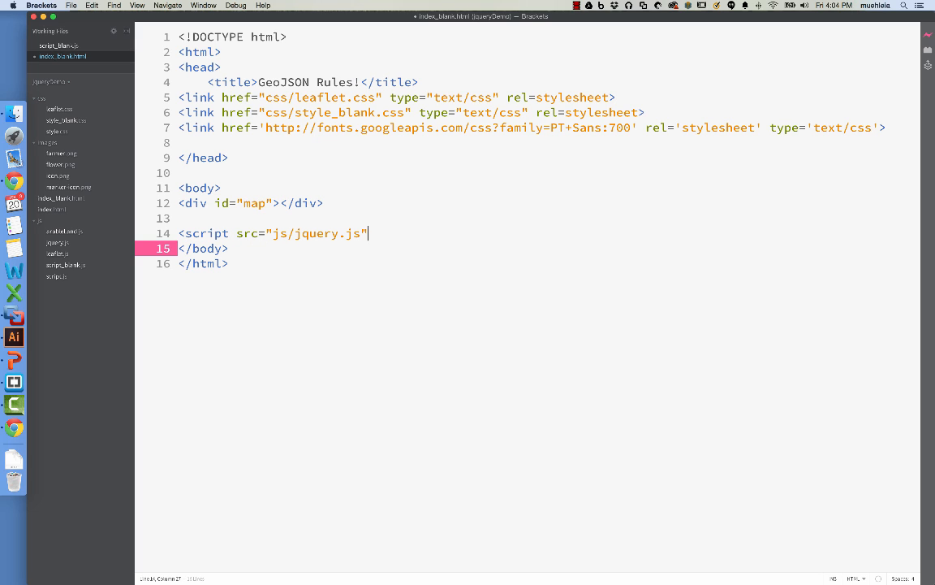
text(></script>)
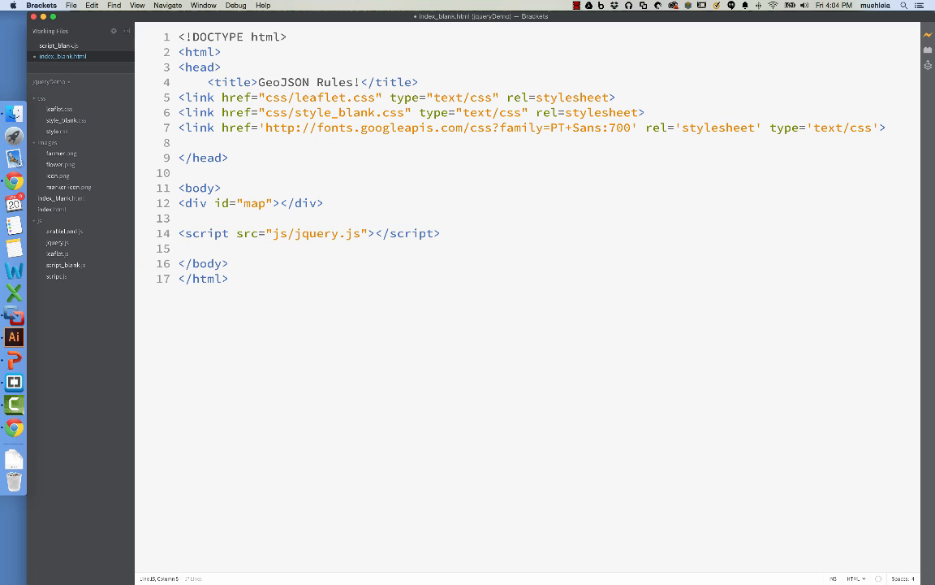
text(<scrip)
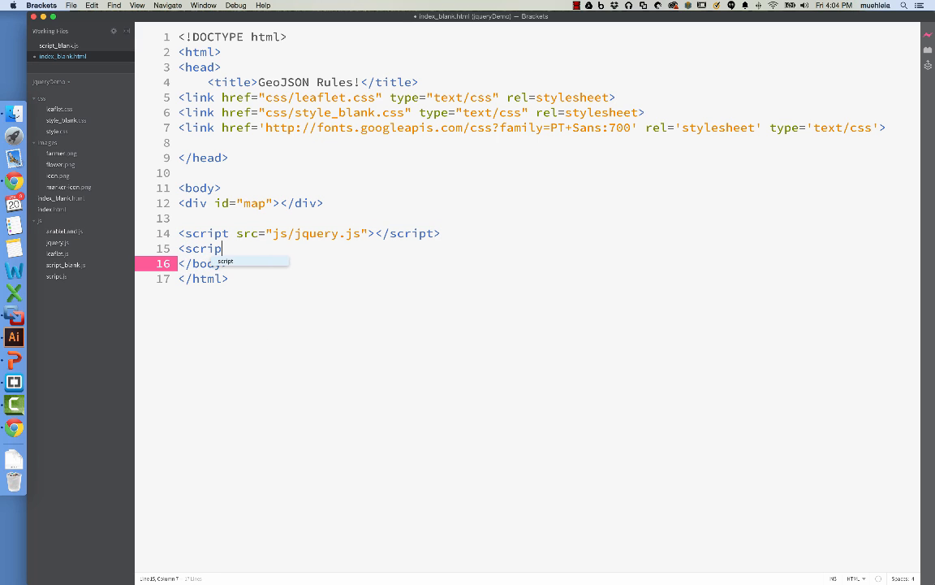
text(src="")
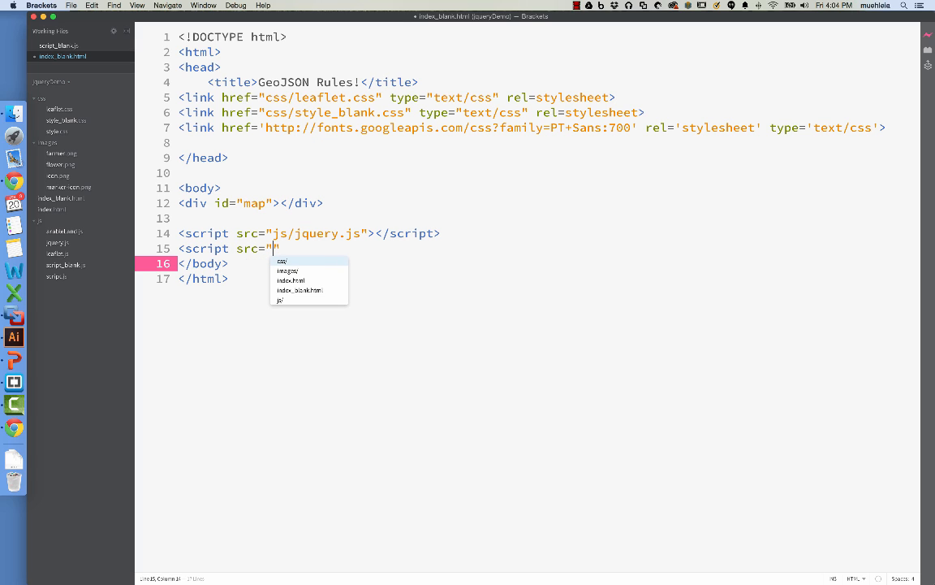
text(js/leaflet.js)
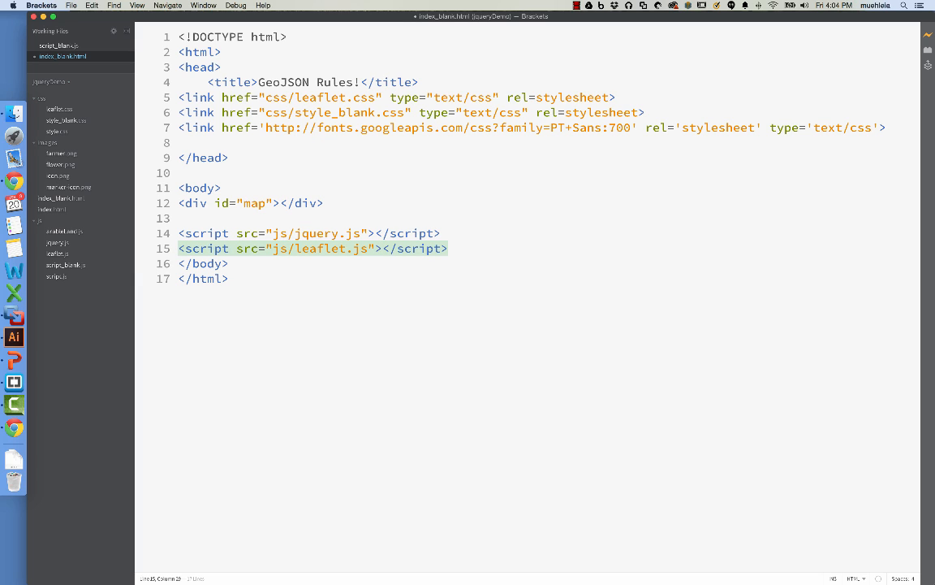
click(382, 249)
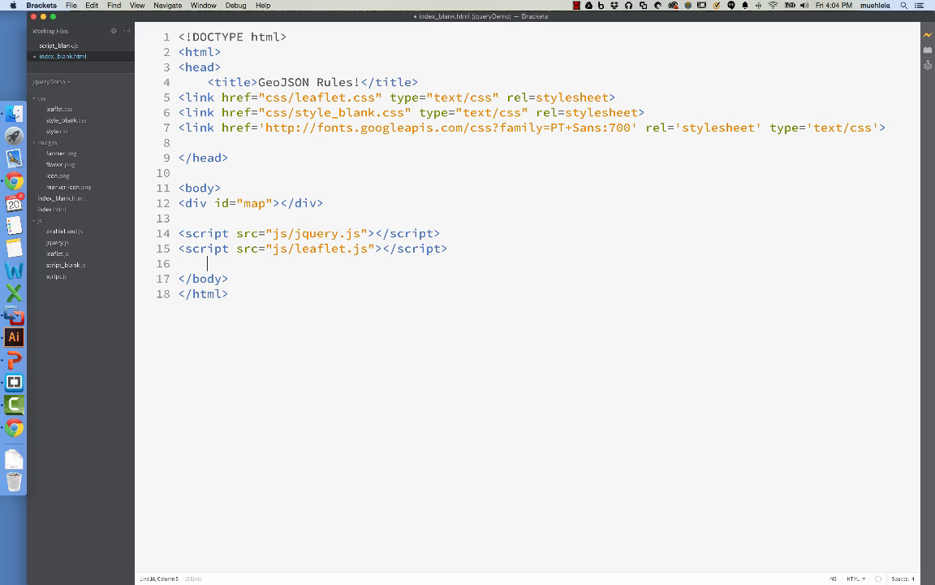
Step: Add a third script tag loading script_blank.js after the leaflet script
text(<)
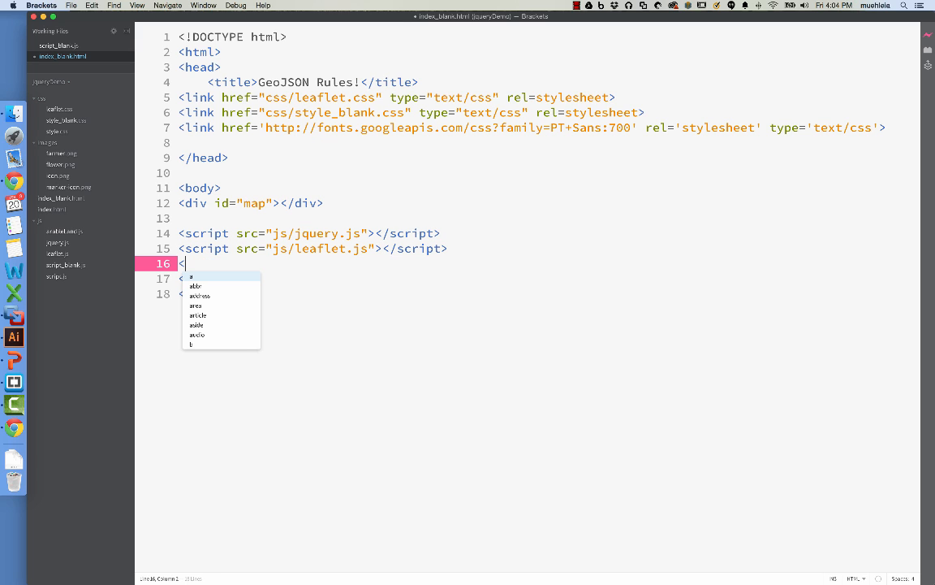
text(cript sr)
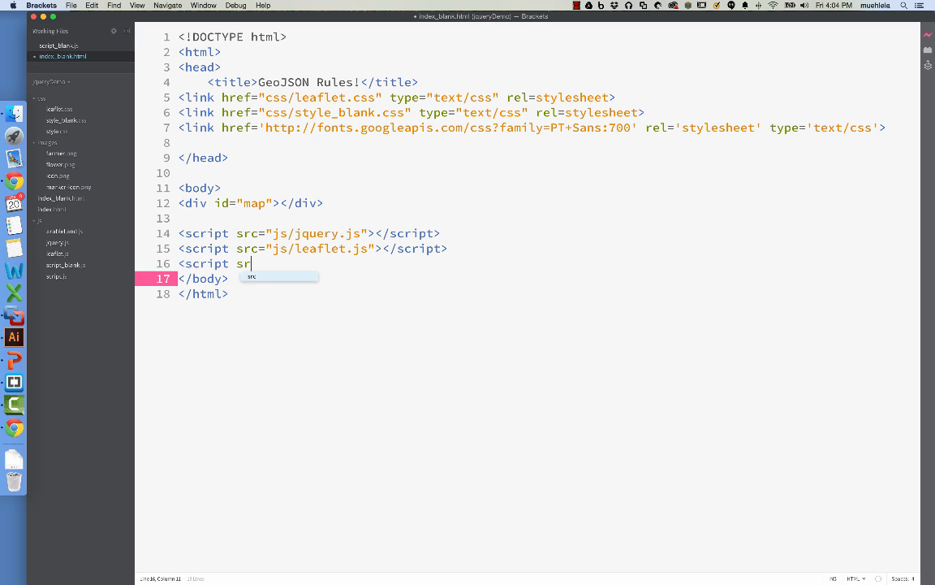
text(c=")
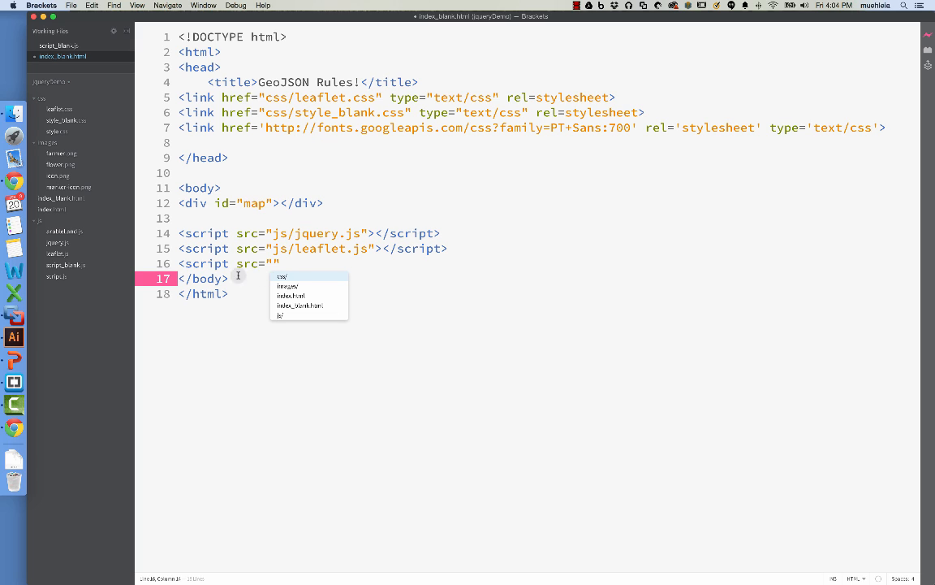
text(script_)
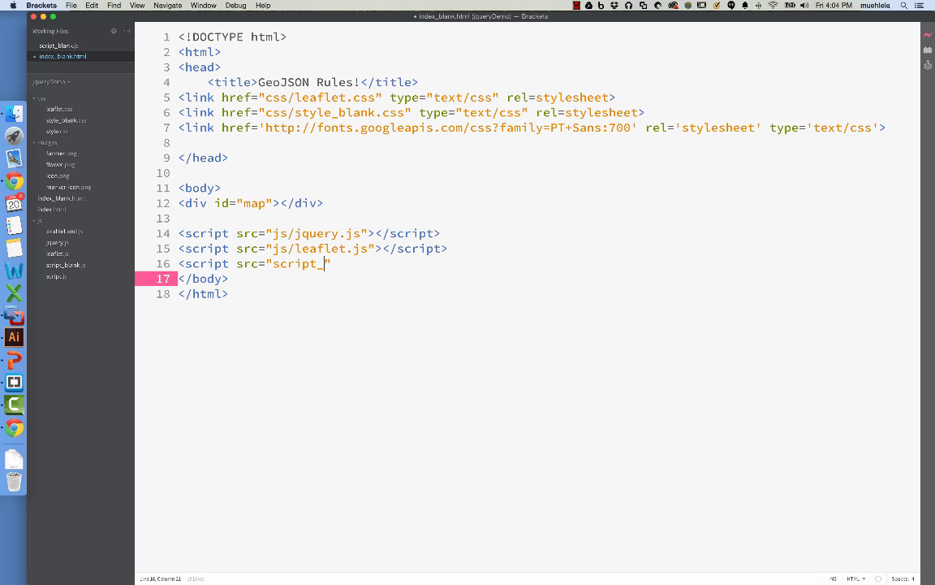
text(blank.js)
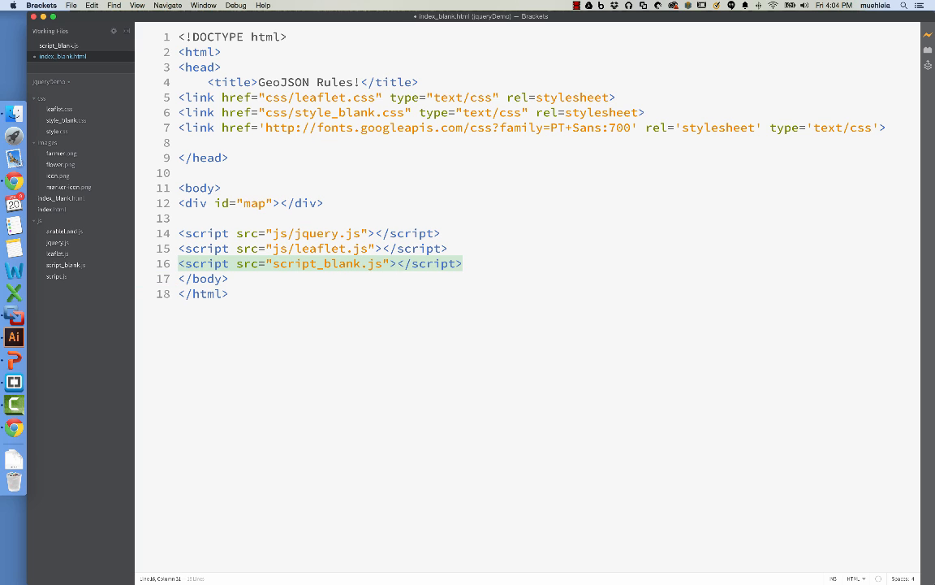
click(193, 218)
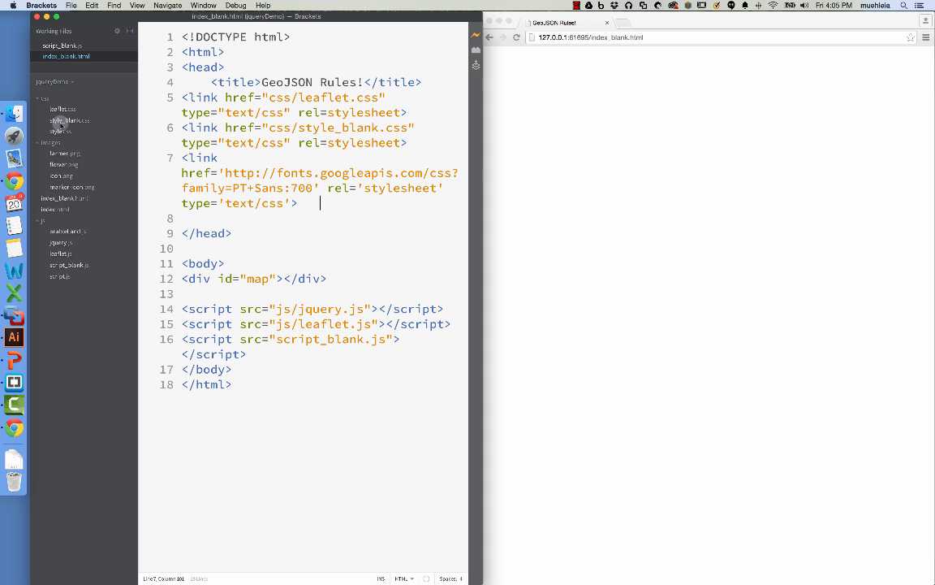
Step: Switch the editor to css/style_blank.css
click(68, 120)
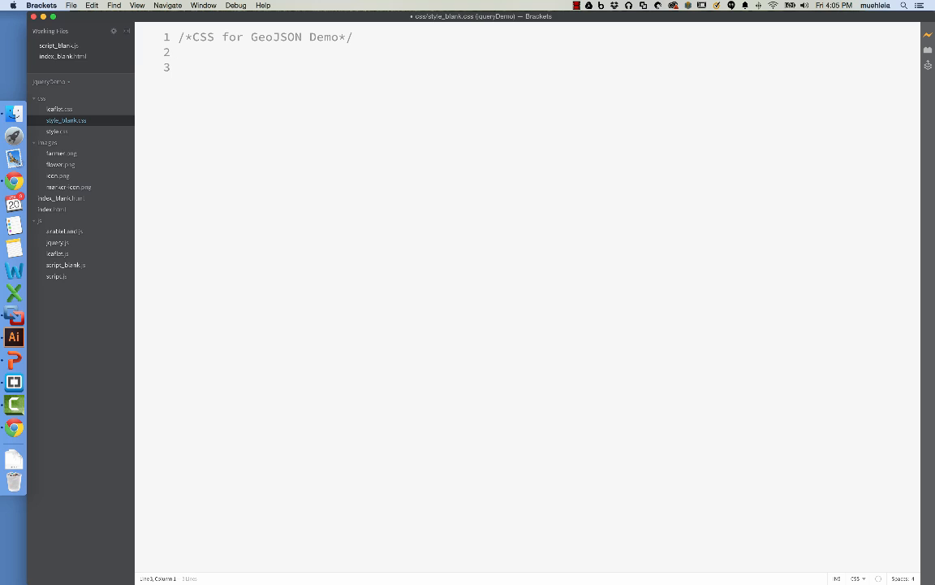
Step: Start an html, body, #map rule with height: 100%, width: 100% and a font-family property
text(body)
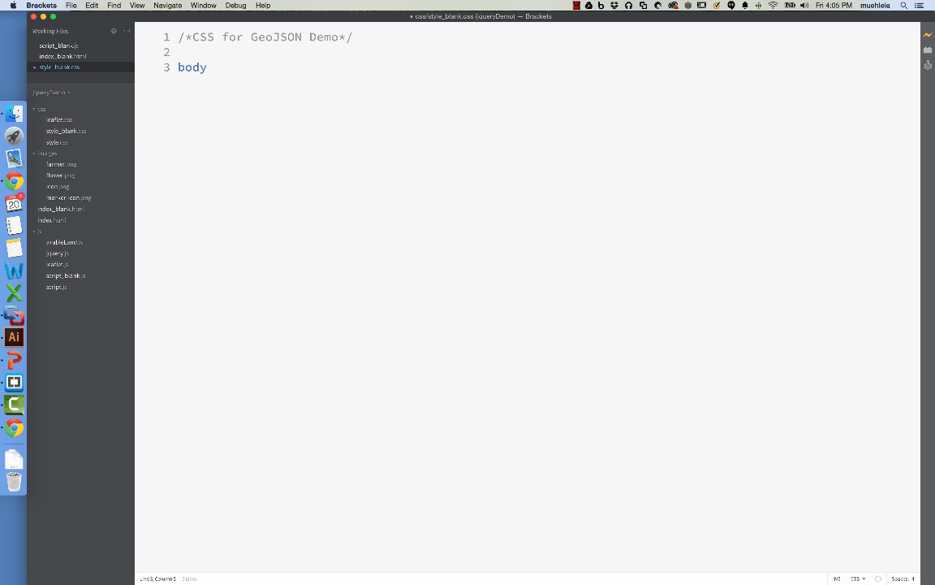
key(backspace)
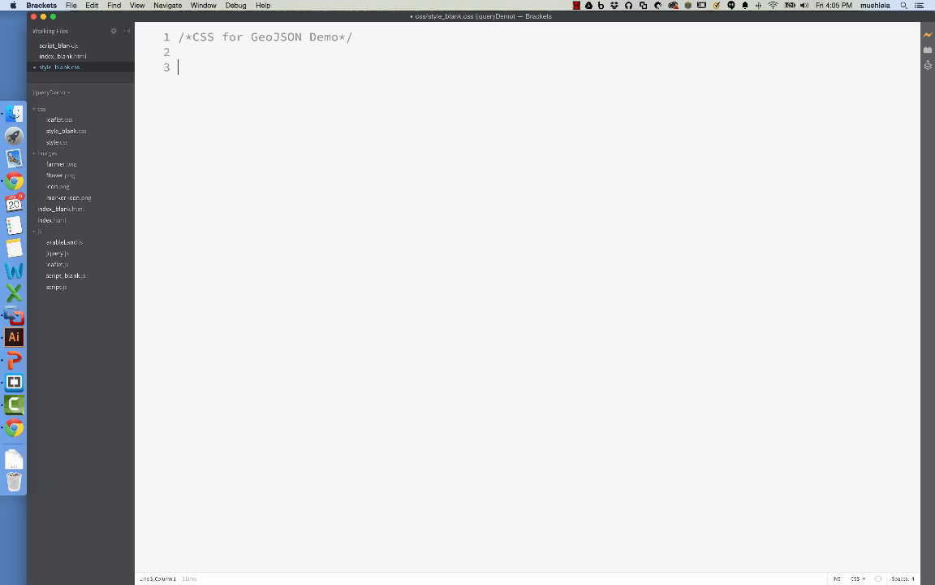
text(html)
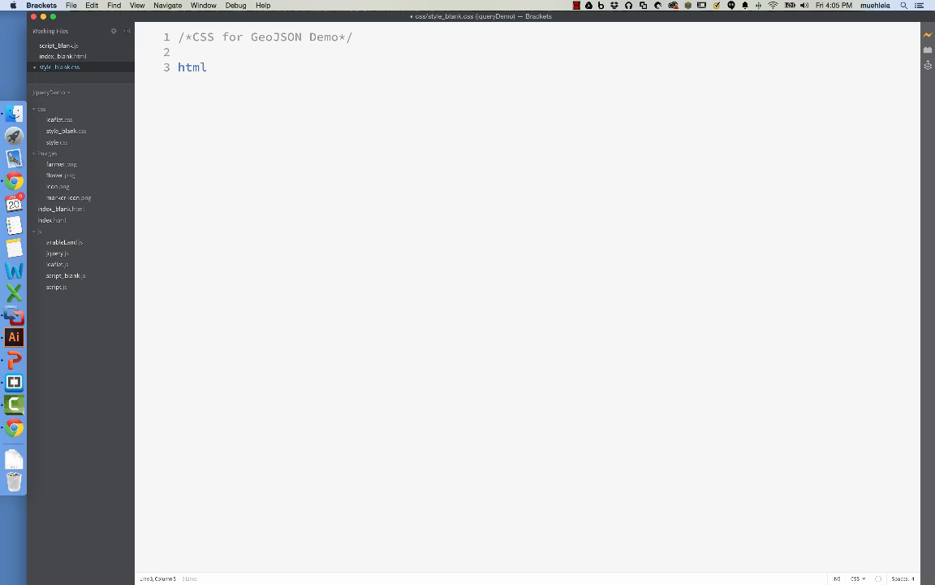
text(", ")
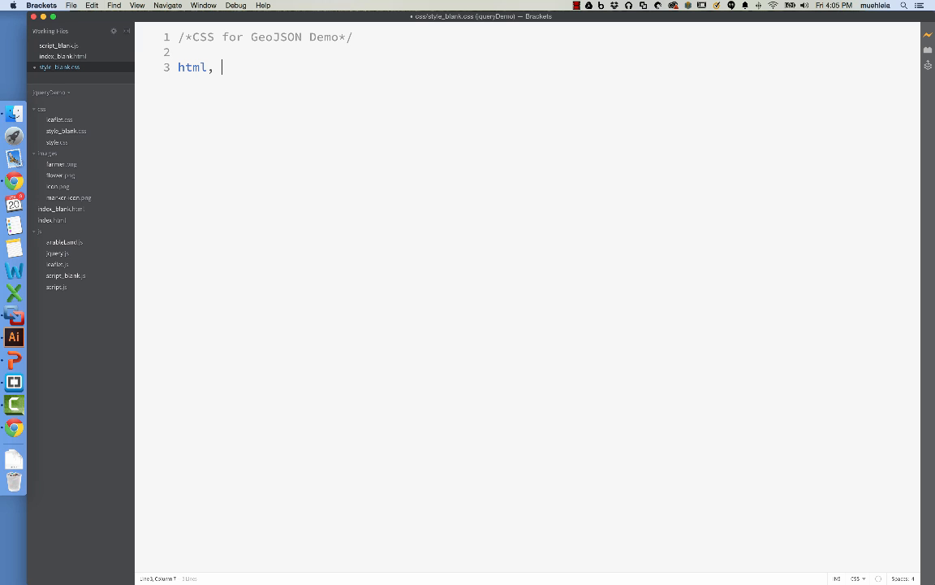
text(bod)
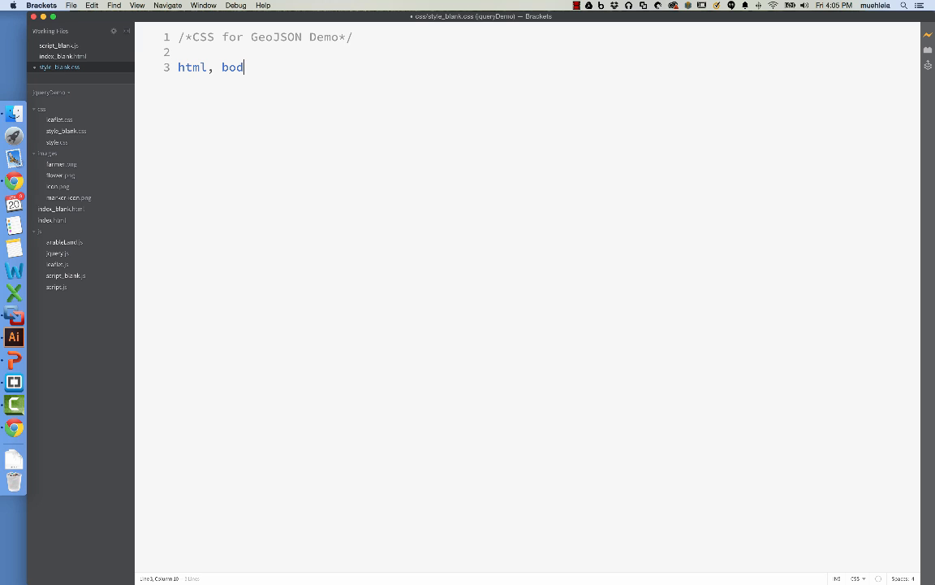
text(y,)
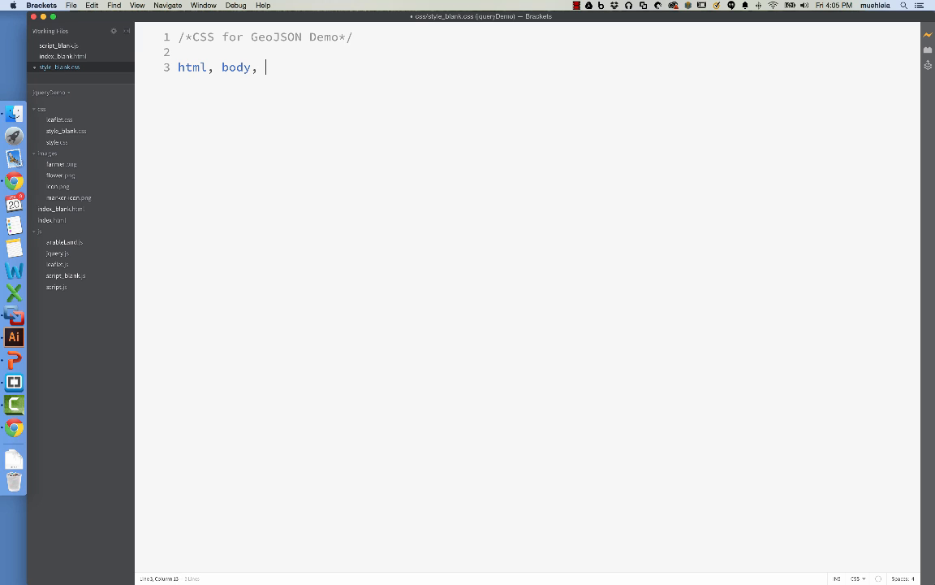
text(#map{})
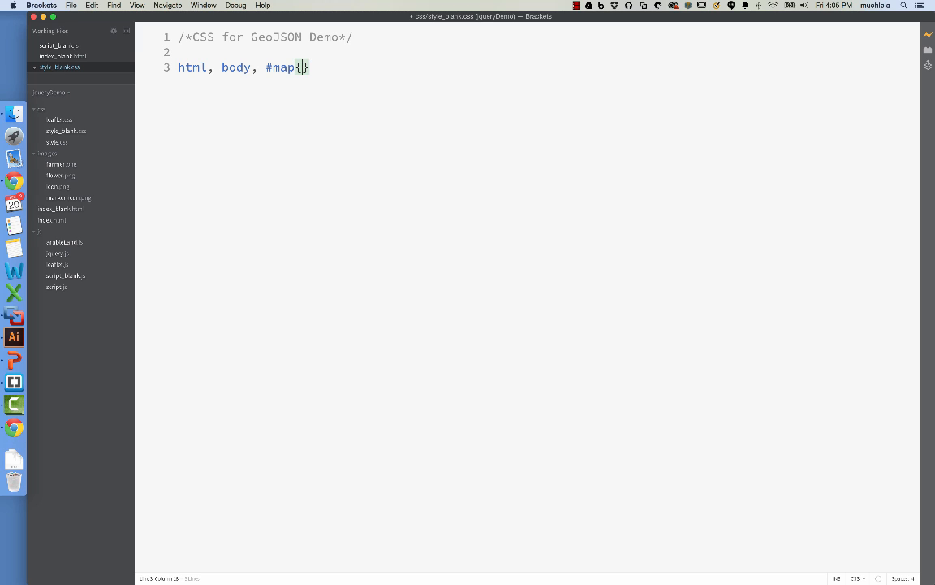
text(height: 100%;)
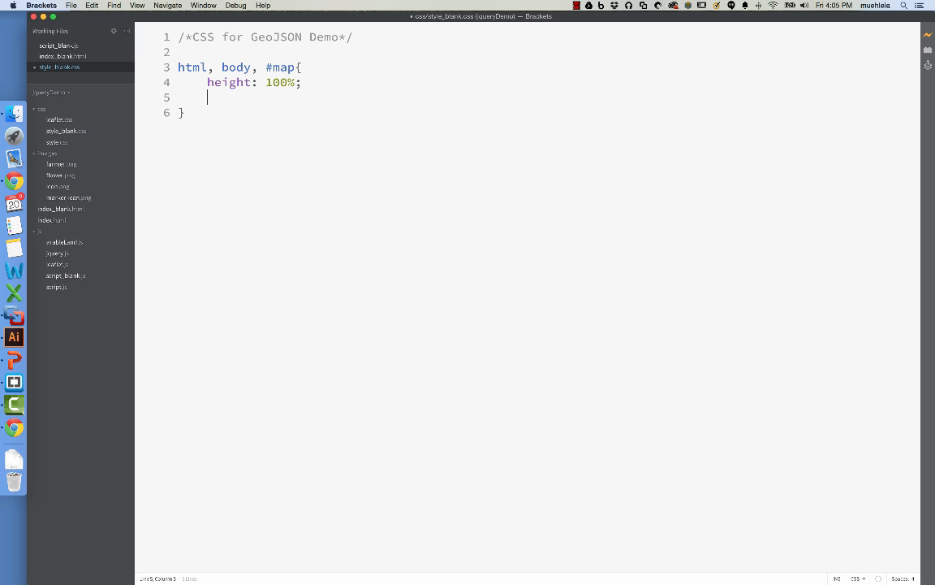
text(width: 100%;)
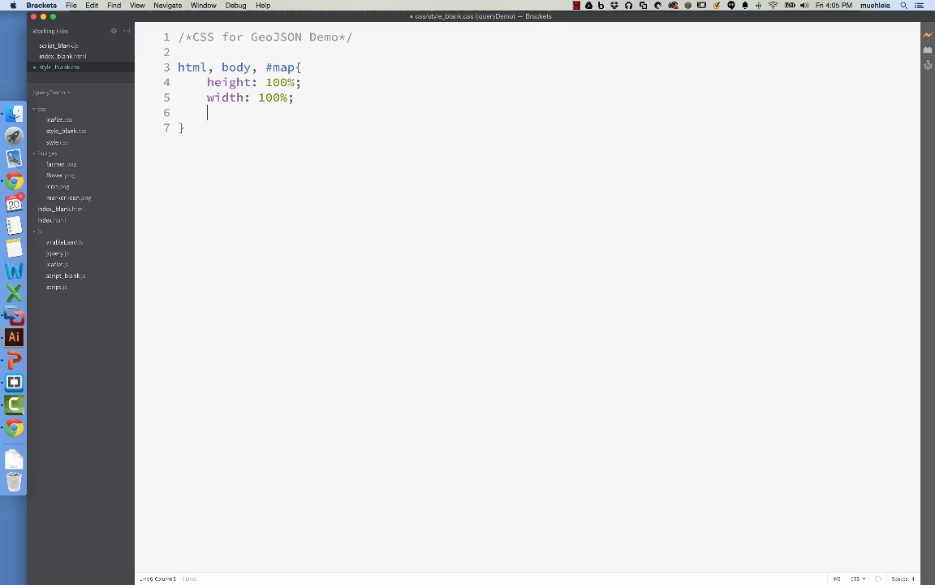
text(font-family: ")
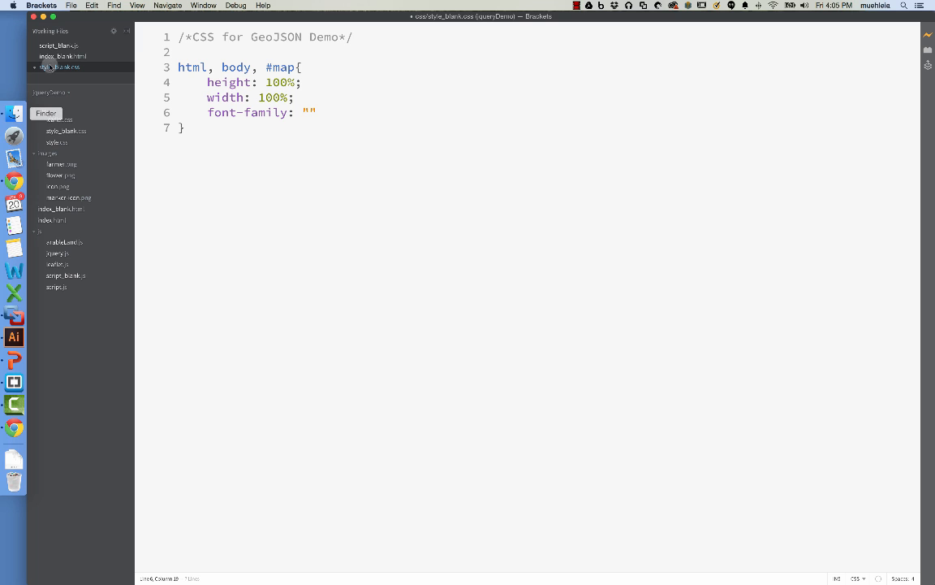
Step: Check index_blank.html, then complete font-family as "PT Sans", Corbel, sans-serif
click(63, 55)
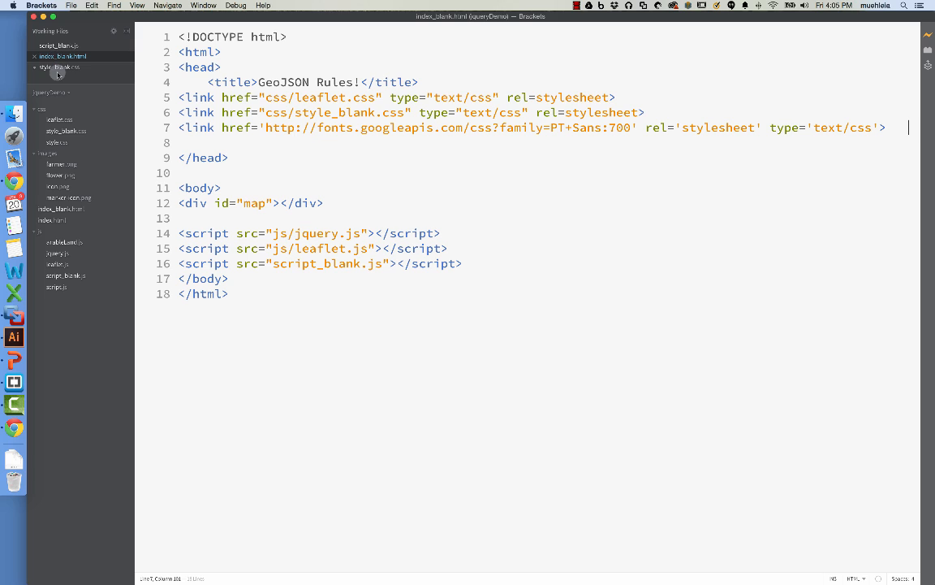
click(58, 66)
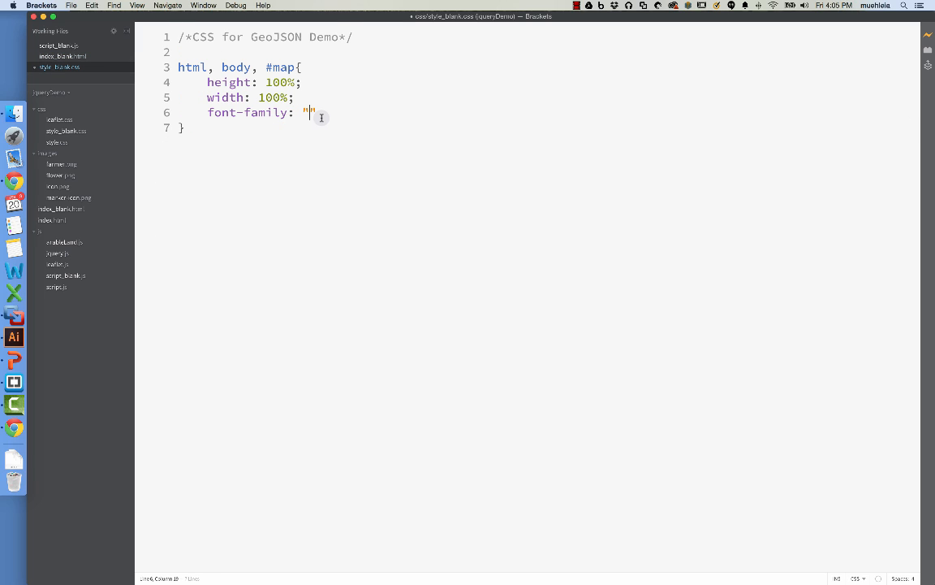
text(PT Sans)
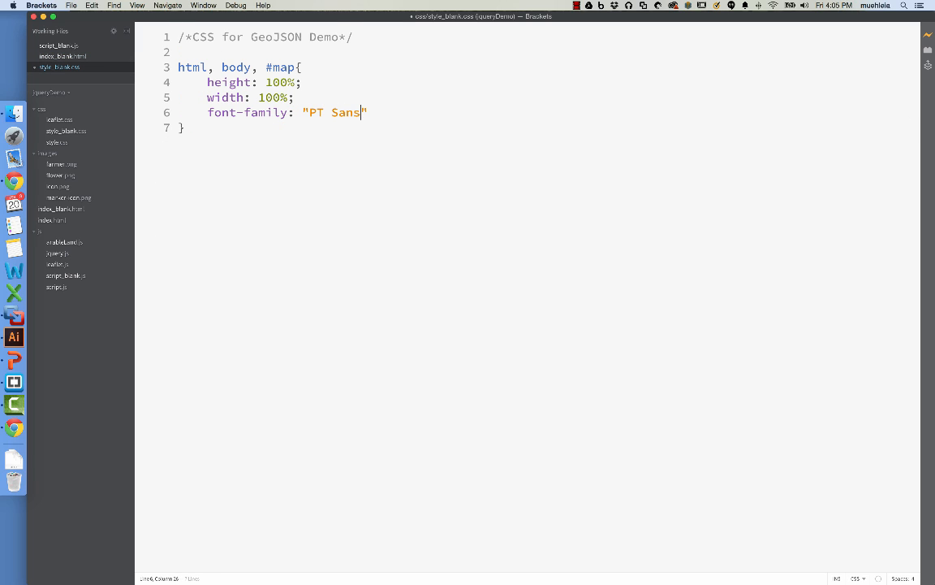
text(, Corbel)
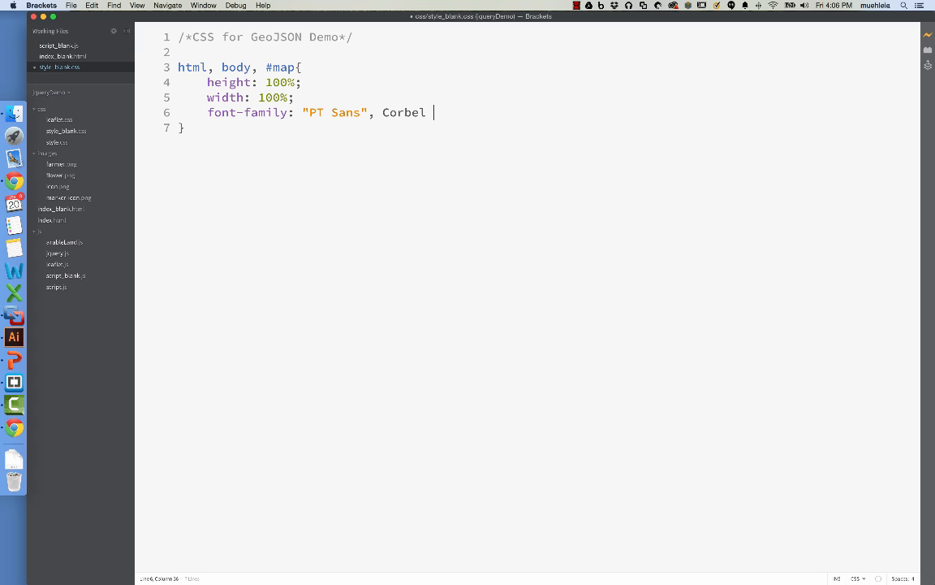
text(,)
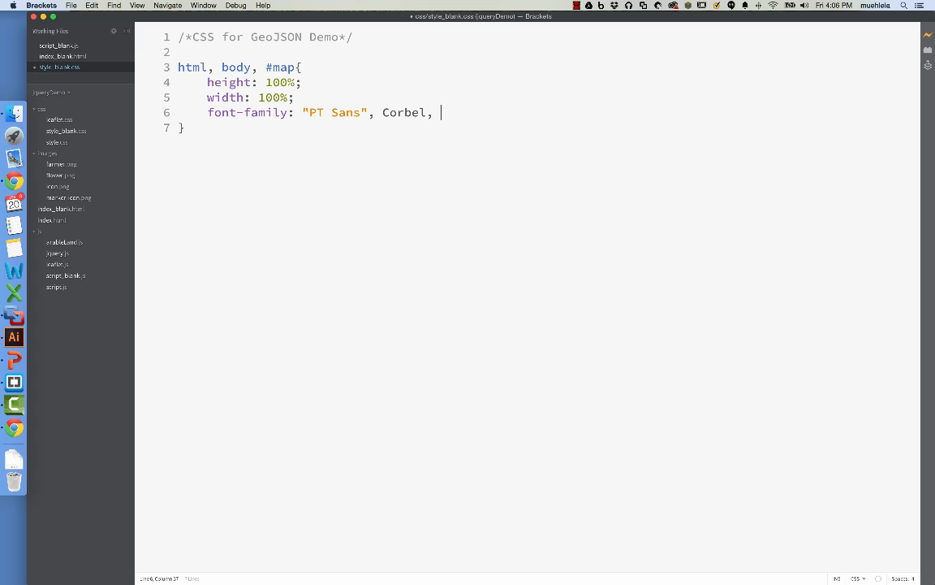
text(sans-s)
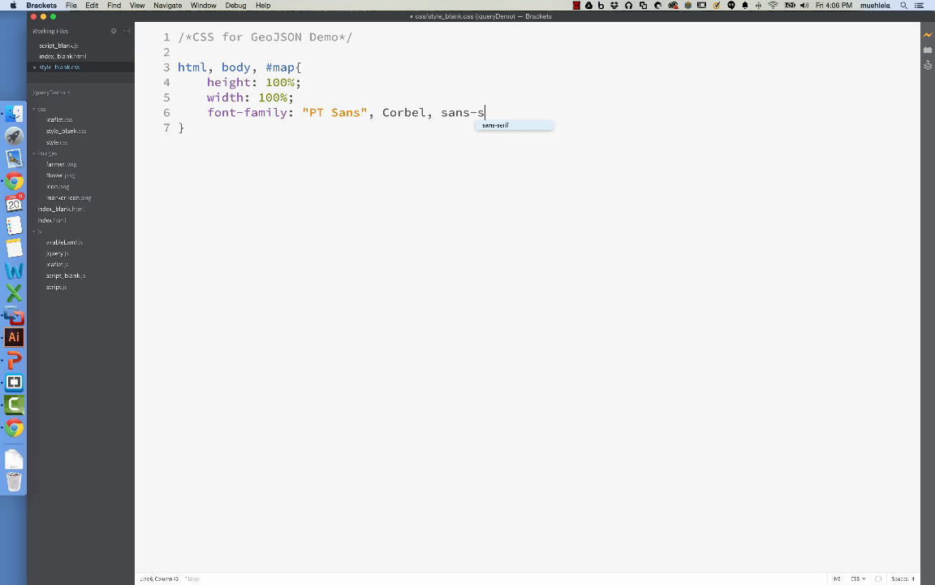
text(erif;)
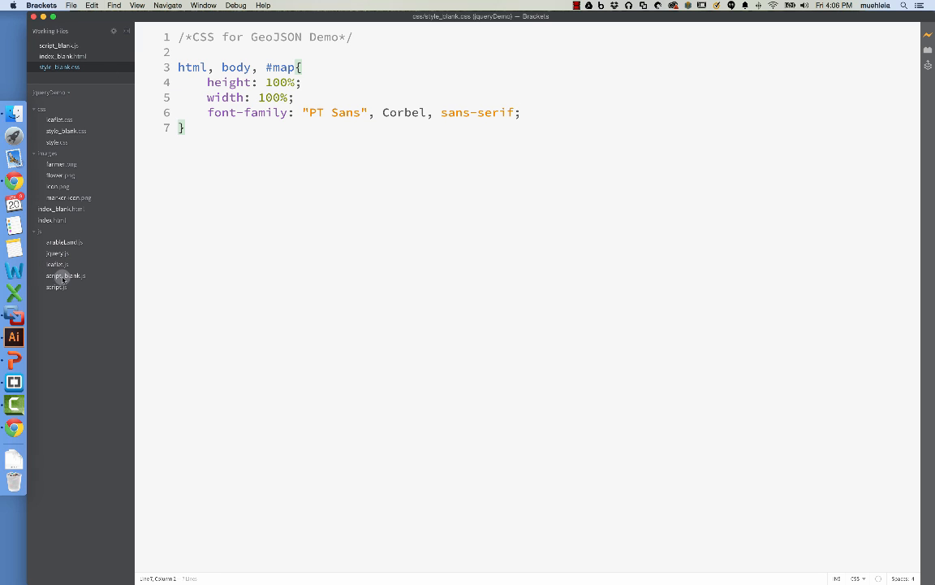
Step: In script_blank.js delete the /* */ around the L.map and L.tileLayer code, then view the map in Chrome
click(59, 45)
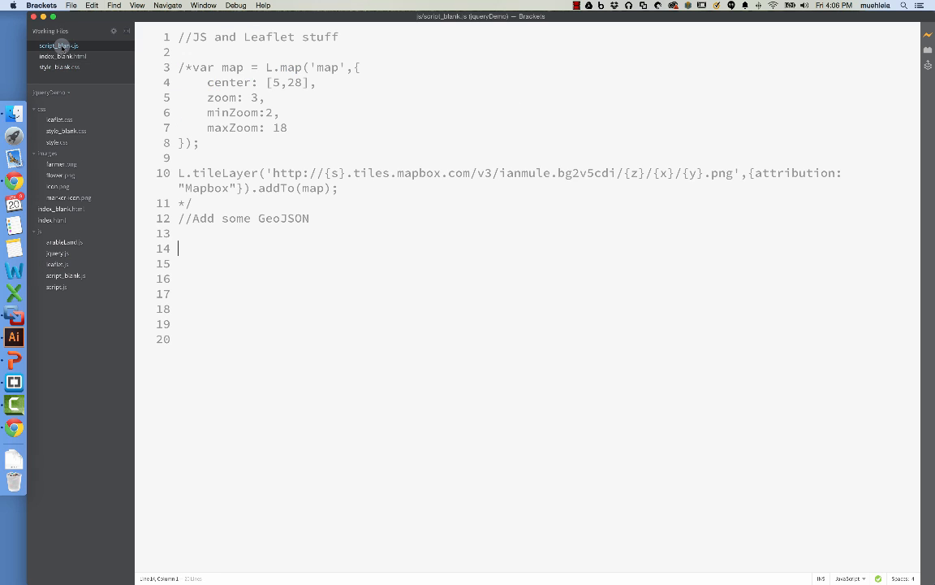
click(191, 67)
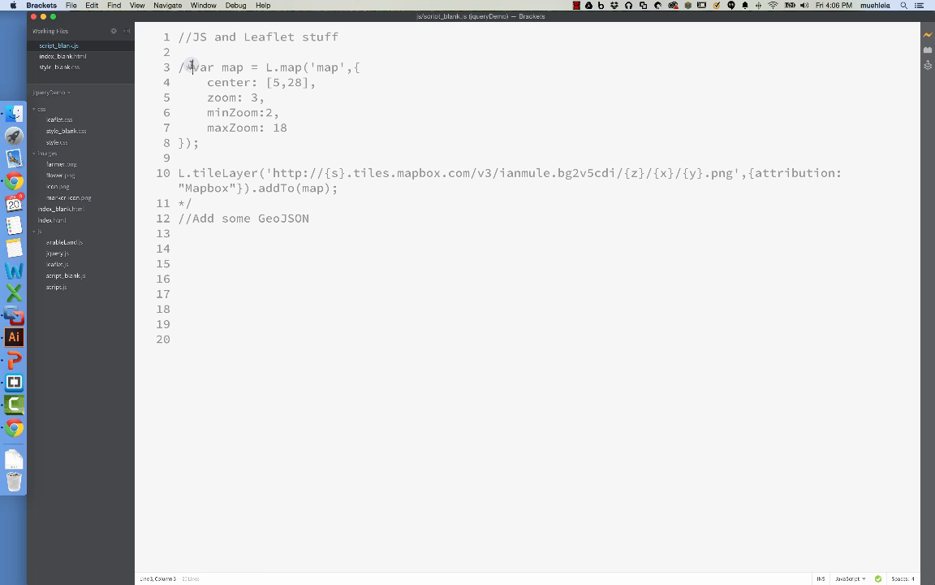
drag(194, 68, 178, 68)
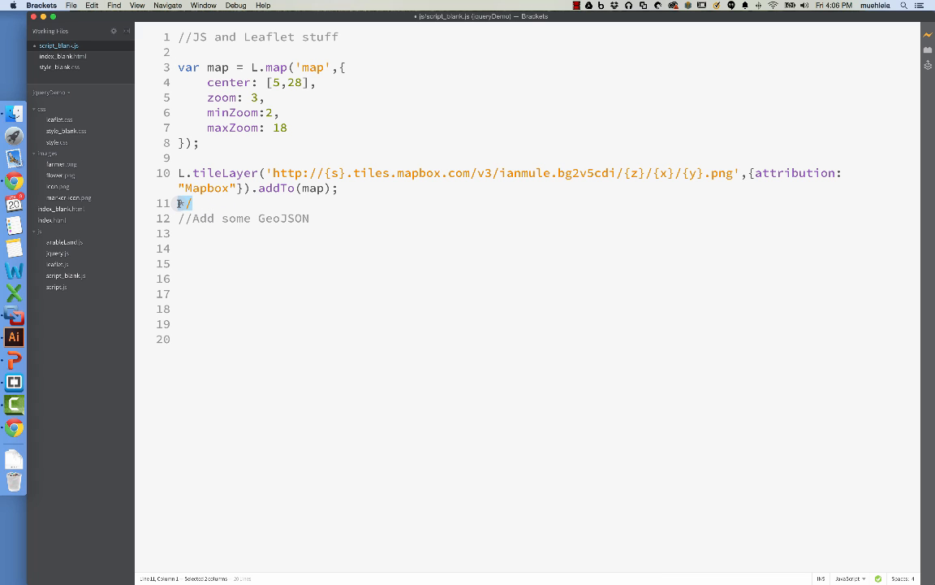
key(Delete)
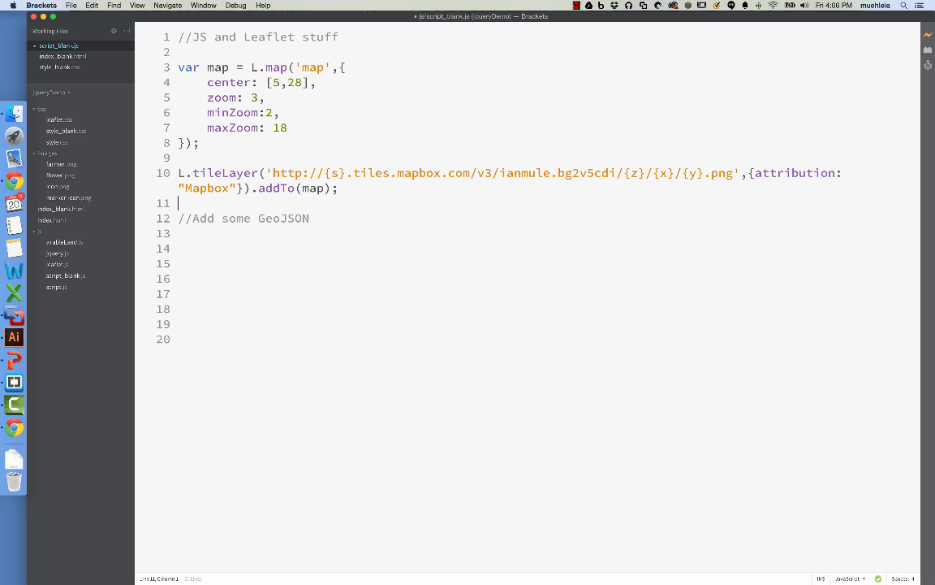
mouse_move(177, 91)
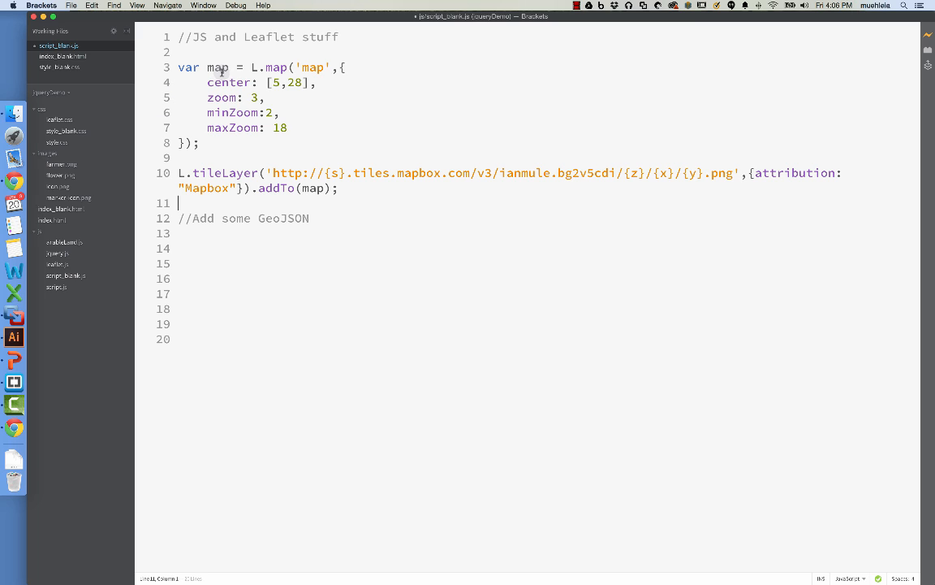
click(261, 68)
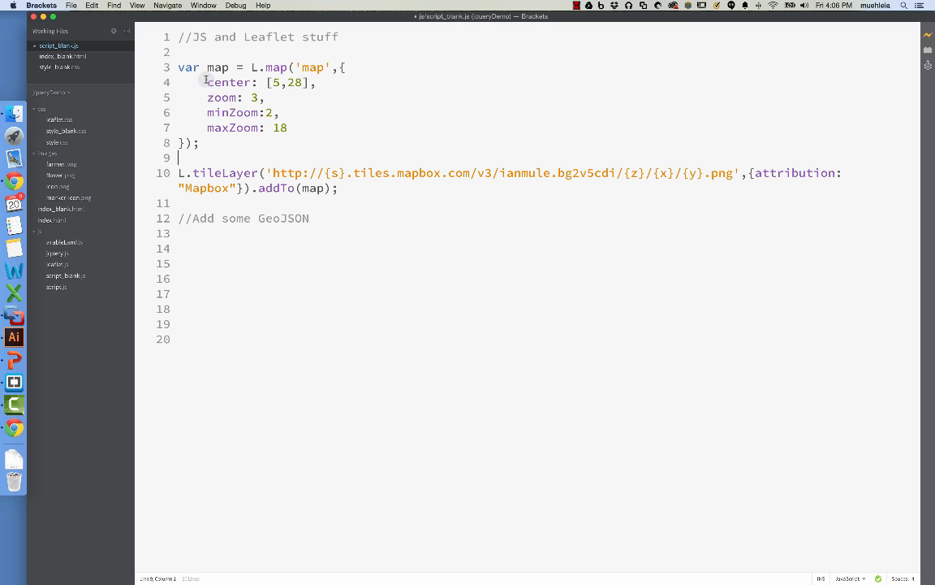
mouse_move(236, 126)
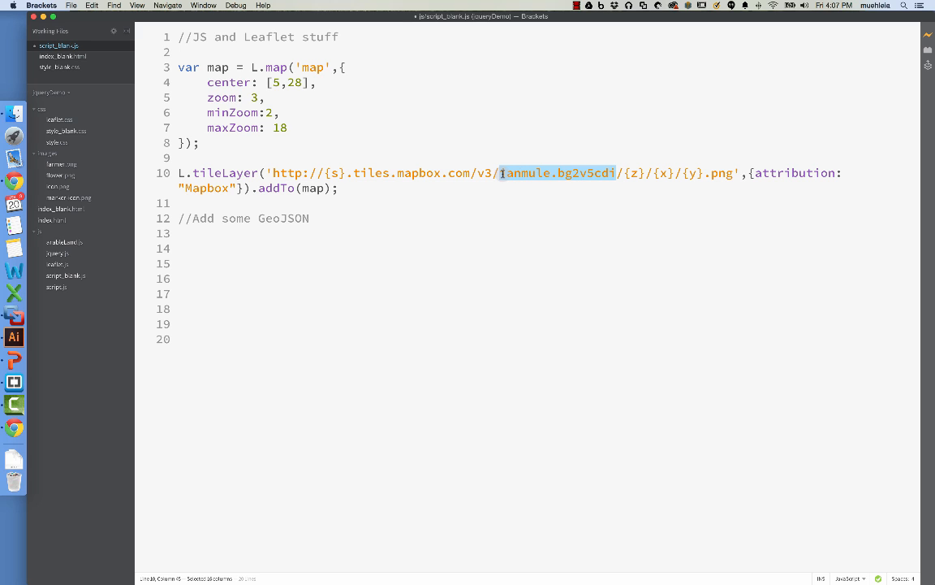
mouse_move(717, 169)
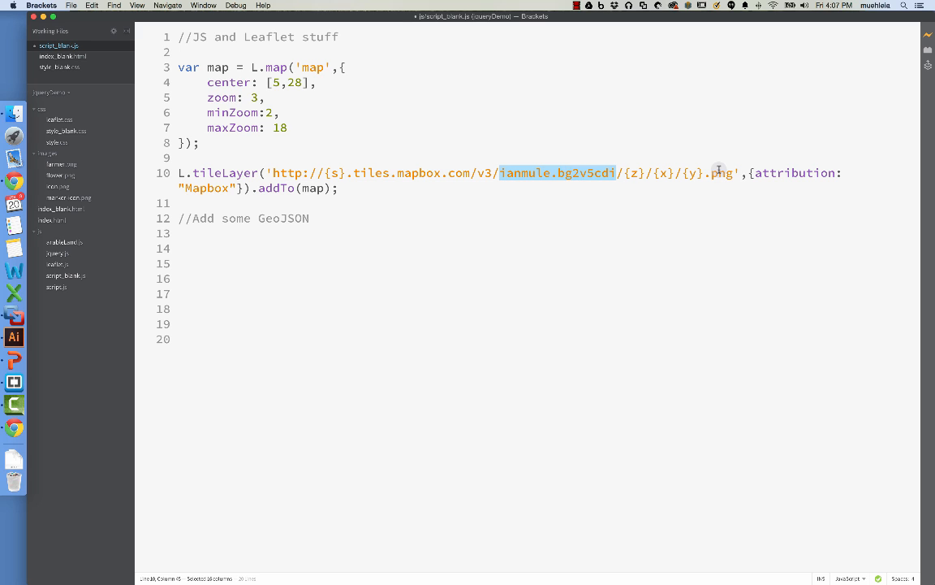
mouse_move(627, 172)
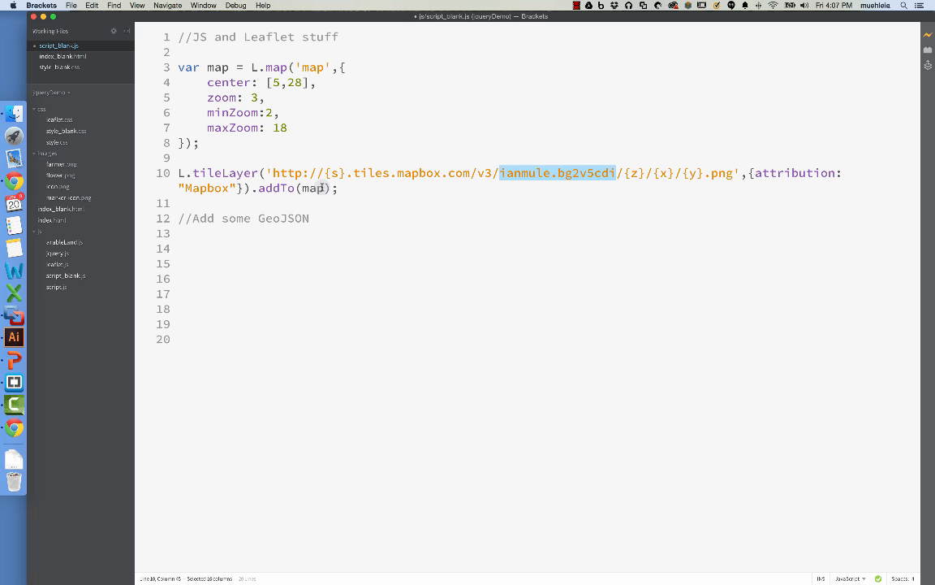
click(309, 218)
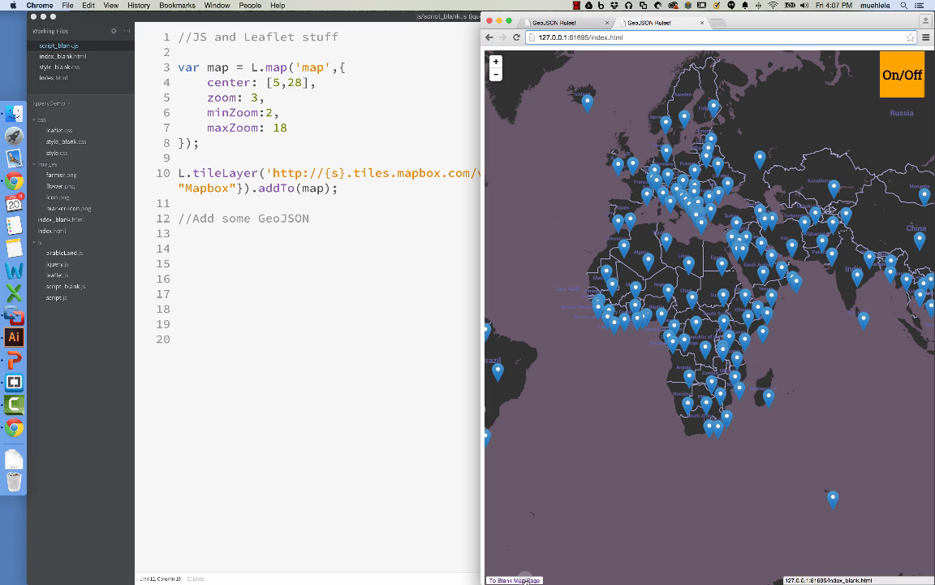
Step: Follow the To Blank Map Page link to load the empty blank page
click(514, 580)
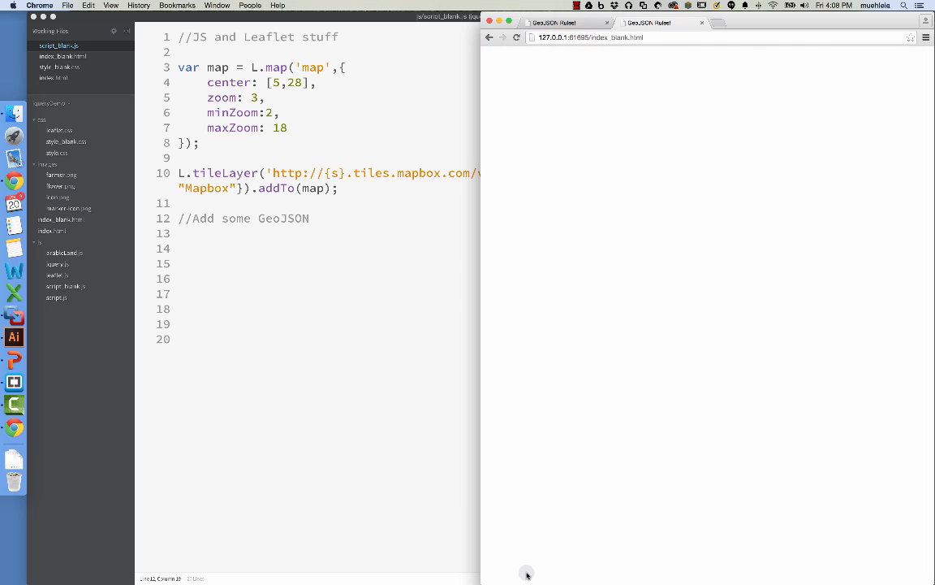
mouse_move(383, 128)
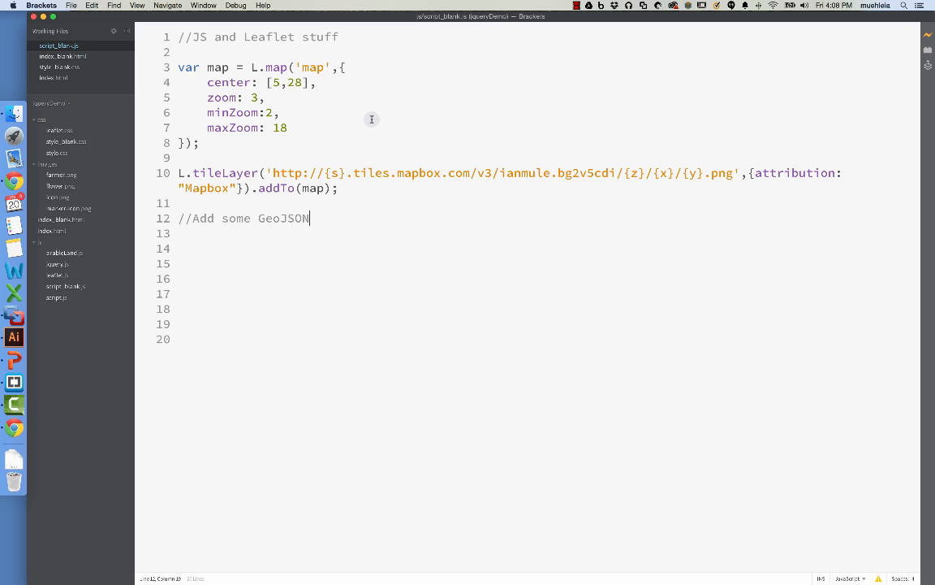
mouse_move(330, 120)
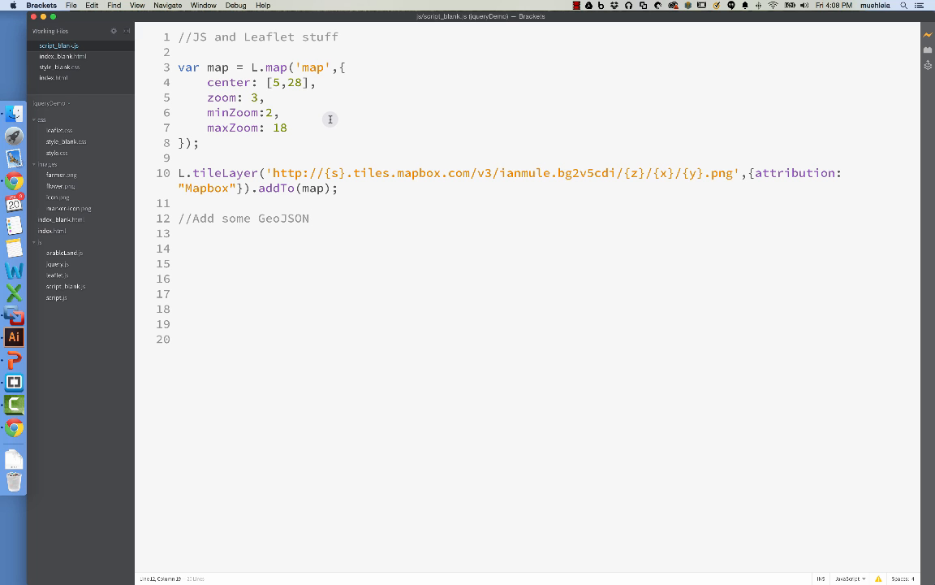
Step: Review index.html's script tags, then switch to index_blank.html in Working Files
click(54, 78)
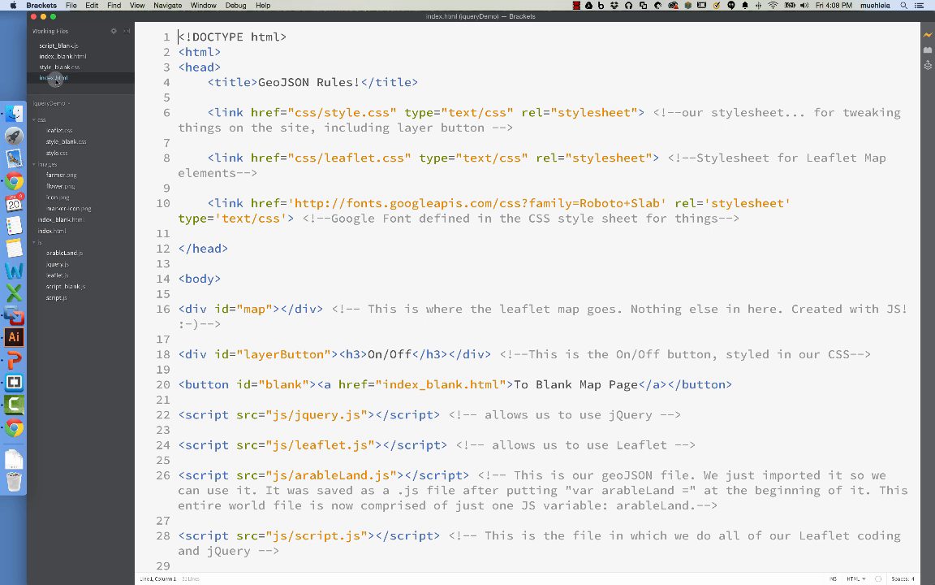
scroll(down, 3)
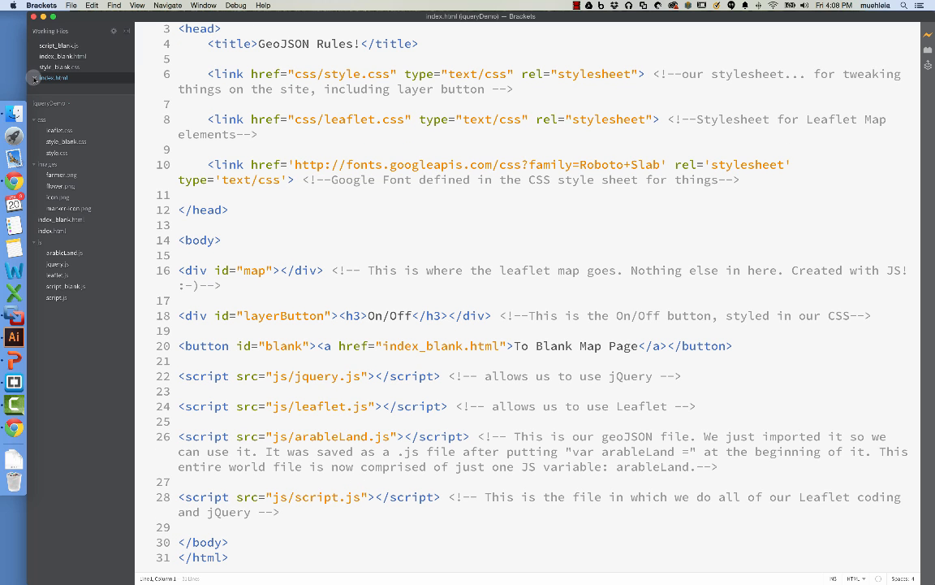
click(63, 55)
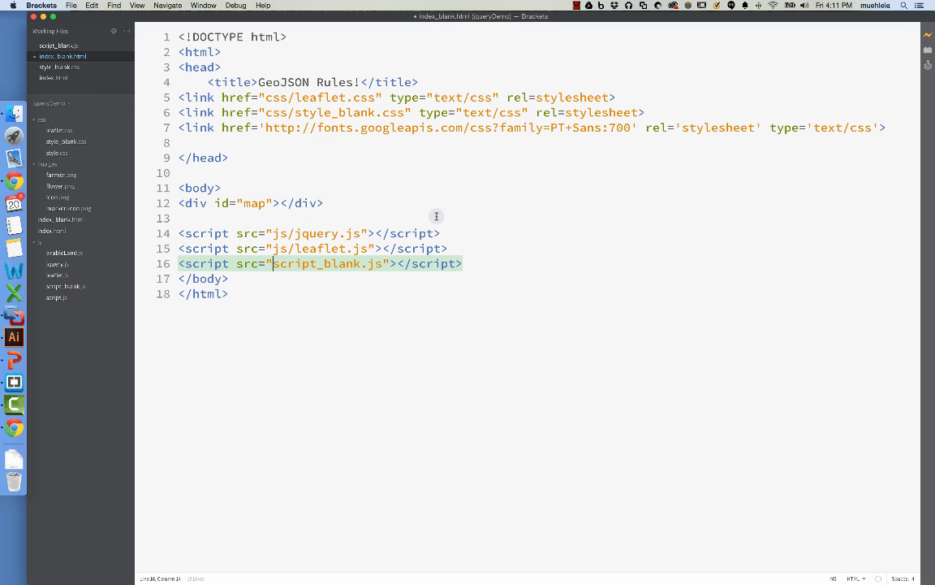
mouse_move(306, 241)
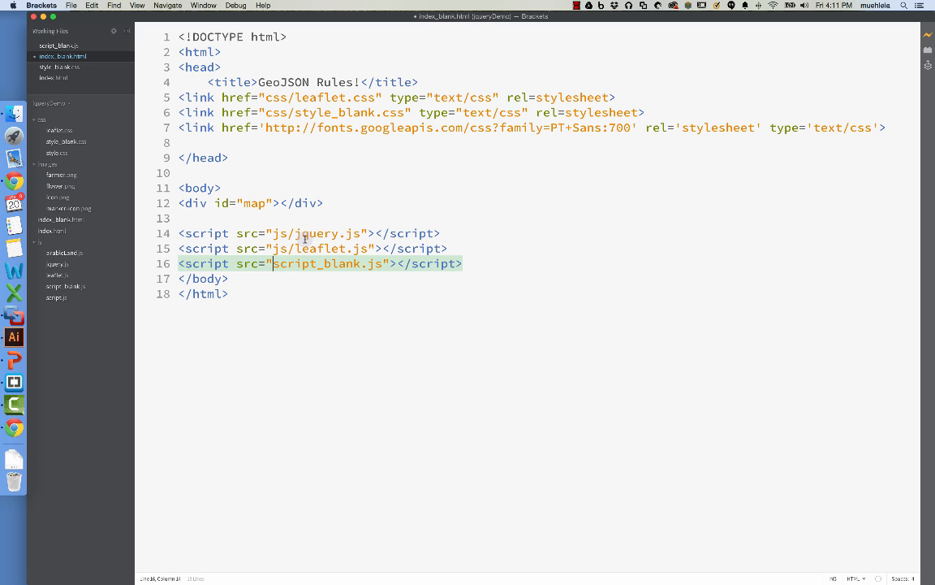
Step: Prefix the script_blank.js source with js/ so it reads js/script_blank.js
text(js/)
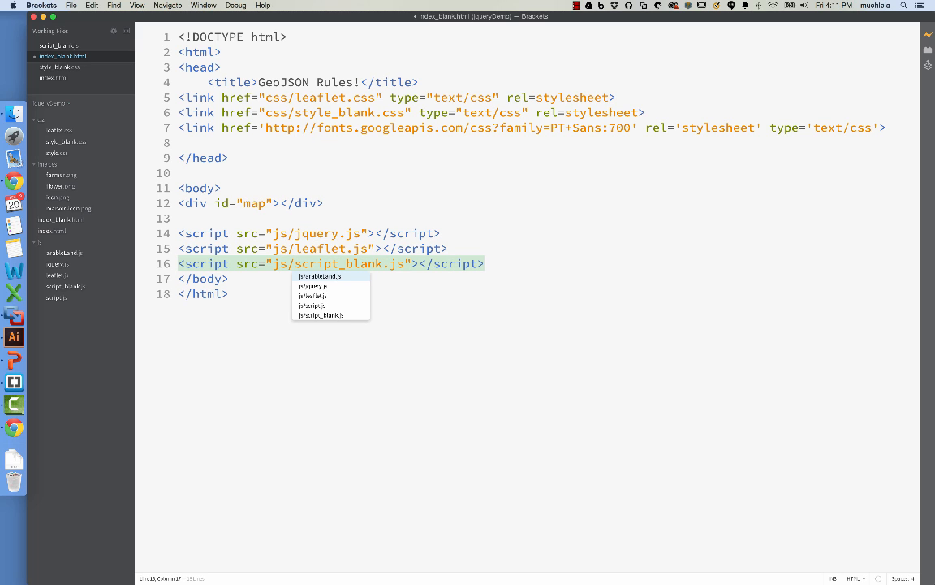